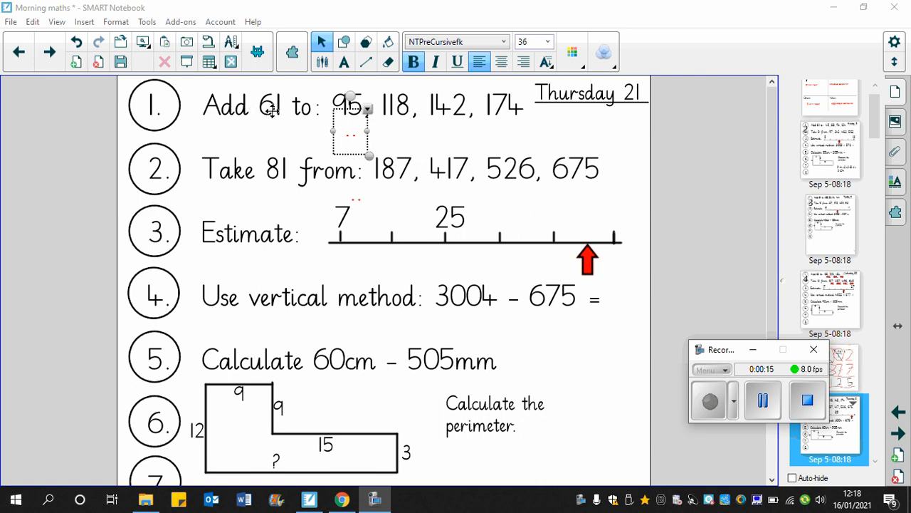
pyautogui.moveTo(385, 123)
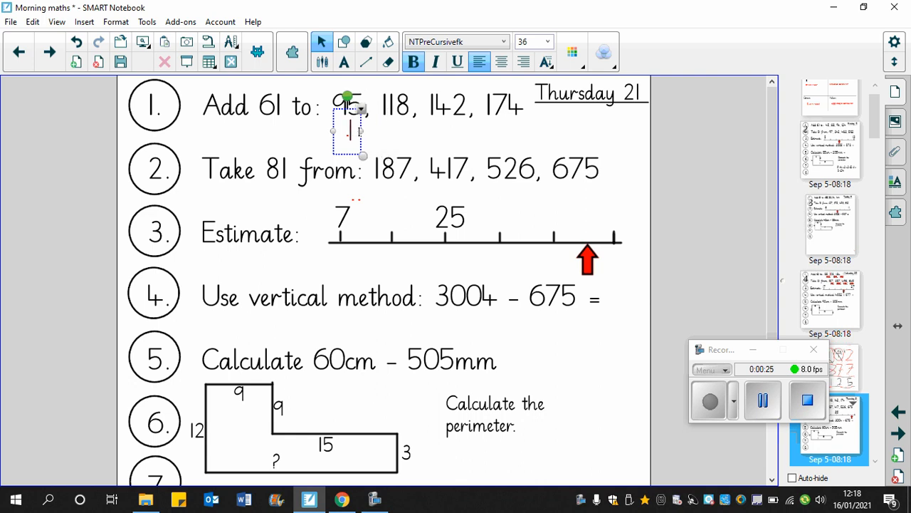
# Enter the red question 1 answers 156, 179, 203 and 235 beneath its numbers
pyautogui.write('155')
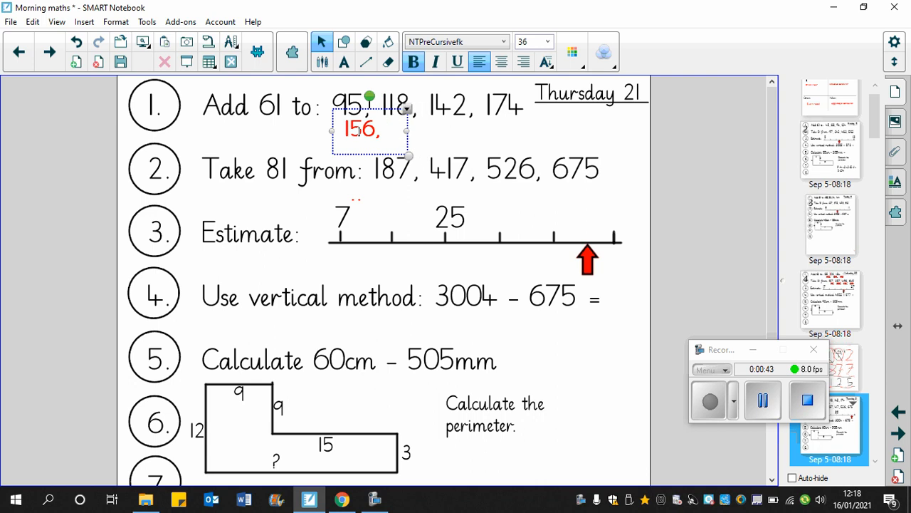
pyautogui.write('178')
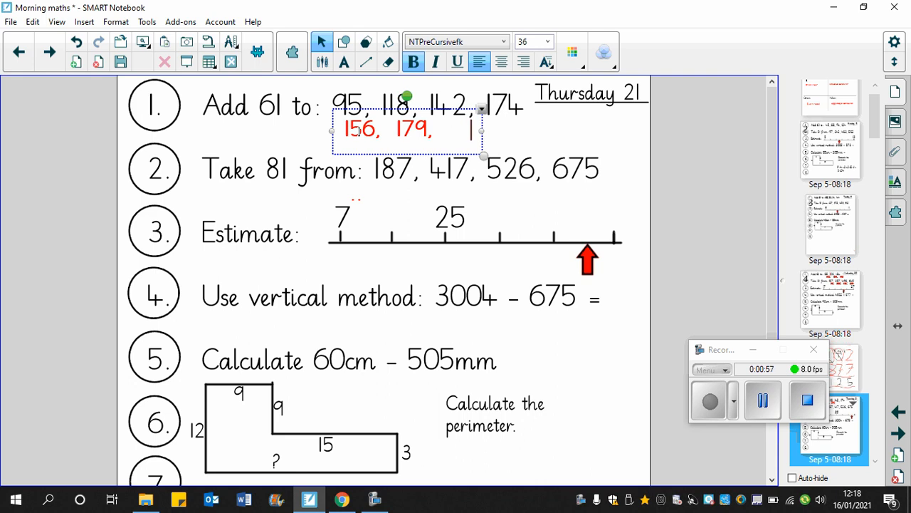
pyautogui.write('202')
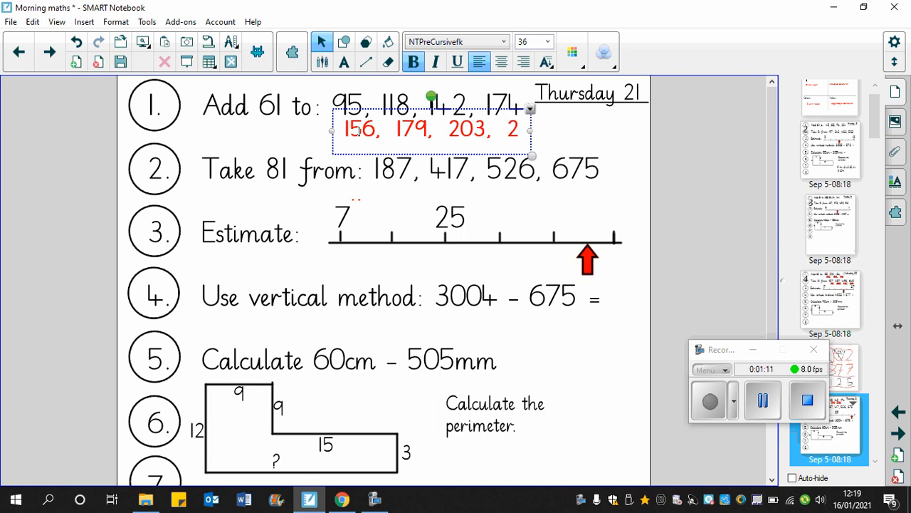
pyautogui.write('34')
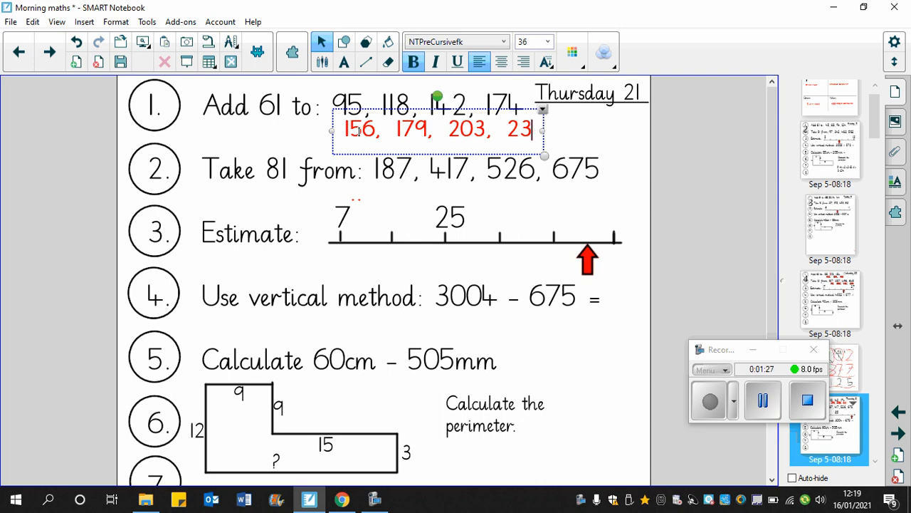
pyautogui.write('5')
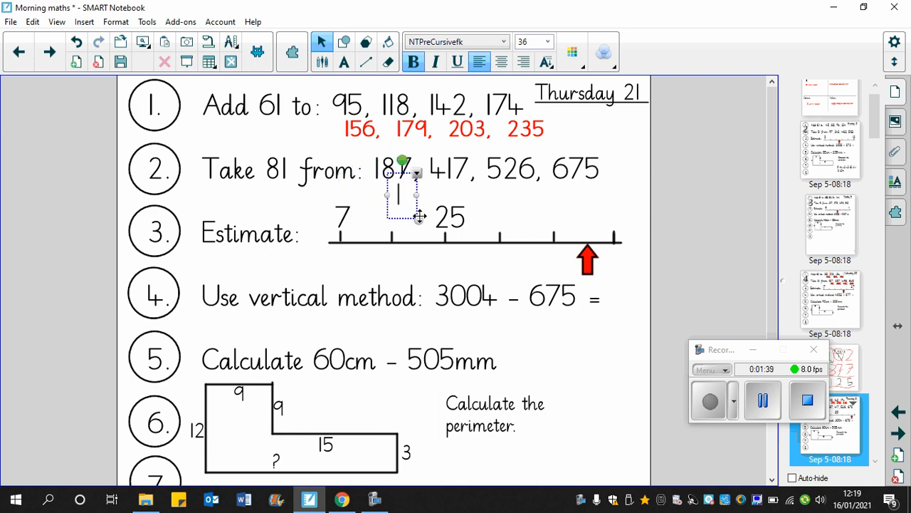
pyautogui.moveTo(438, 202)
pyautogui.write('106,')
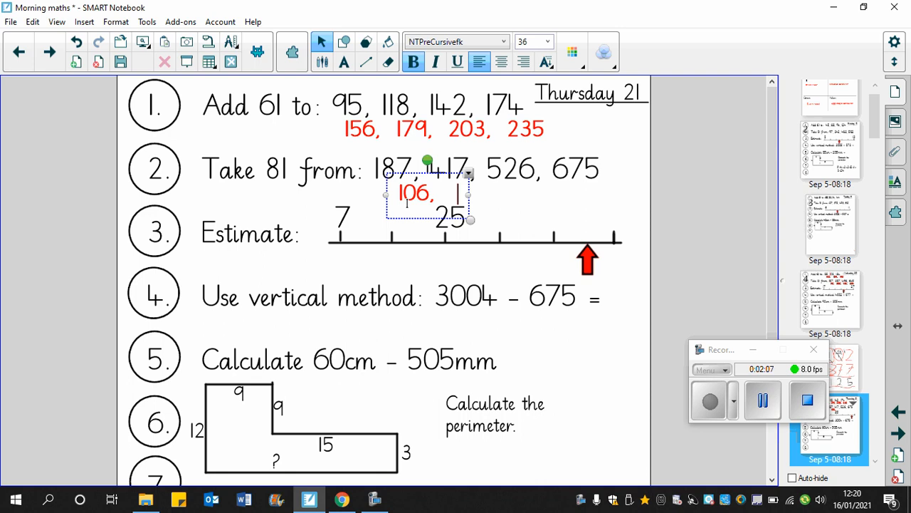
# Enter the red question 2 answers 106, 336 and 445 beneath its numbers
pyautogui.write('33')
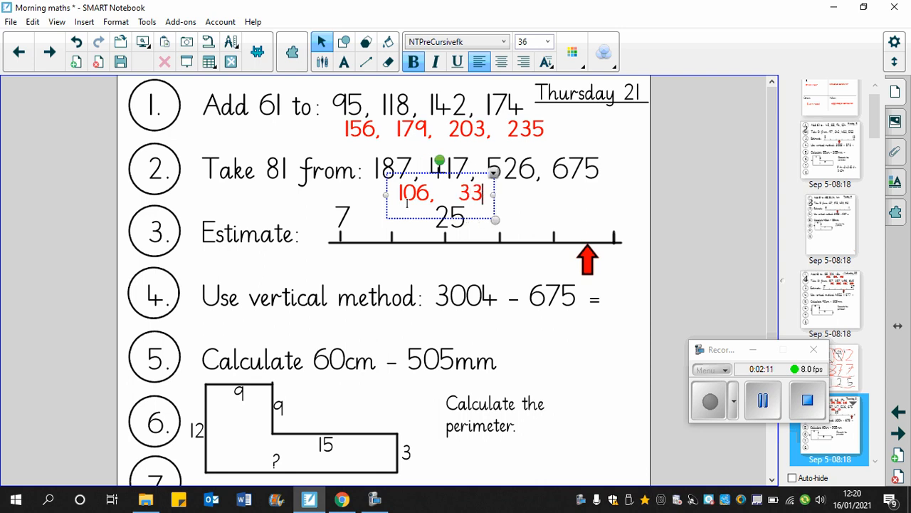
pyautogui.write('7')
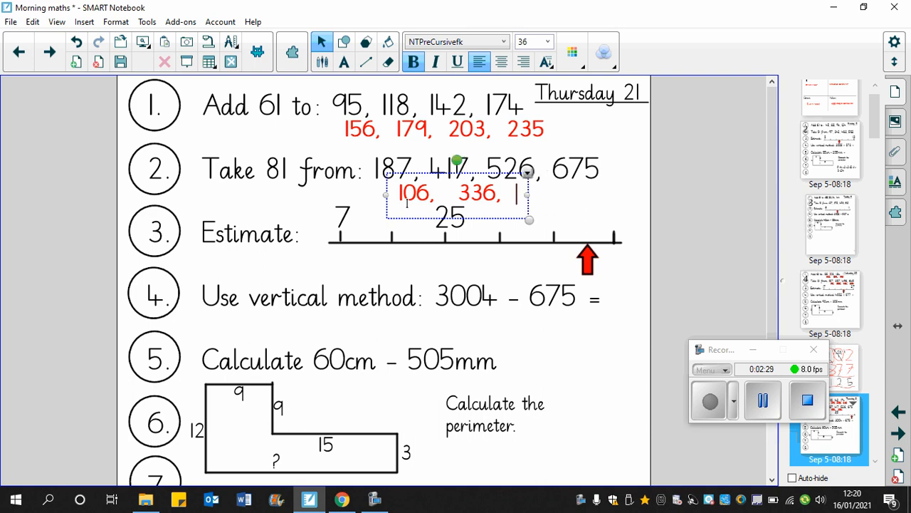
pyautogui.write('445,')
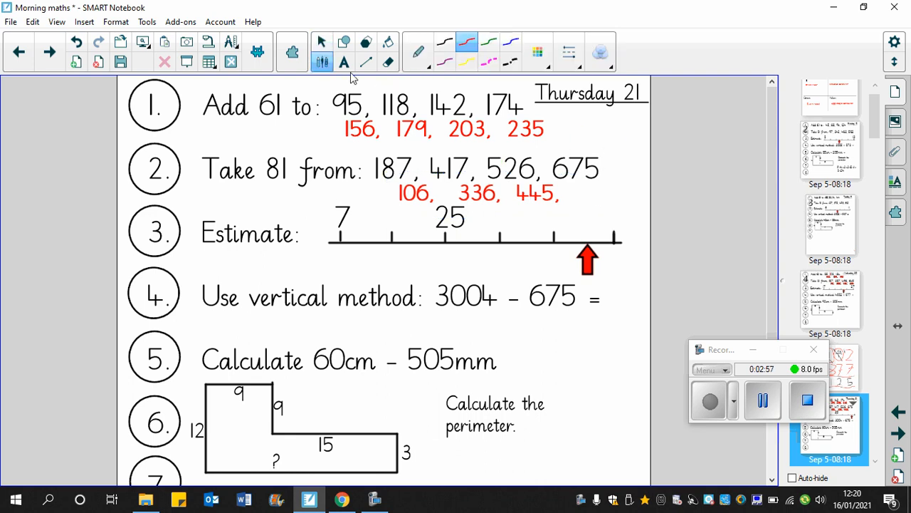
pyautogui.moveTo(631, 151)
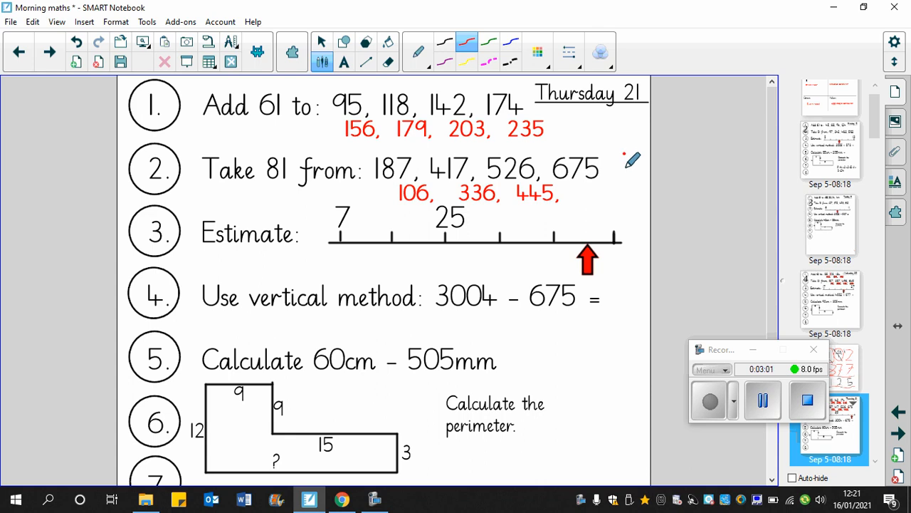
pyautogui.moveTo(633, 192)
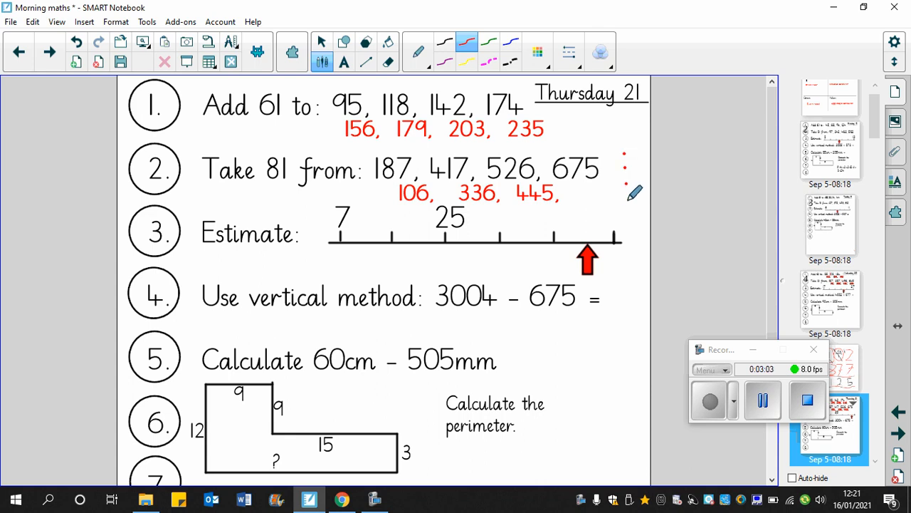
pyautogui.moveTo(638, 236)
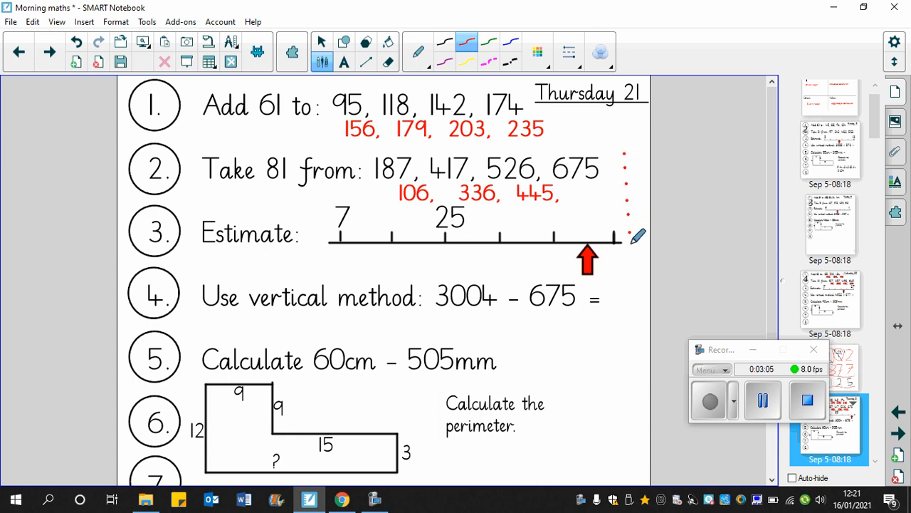
pyautogui.moveTo(638, 255)
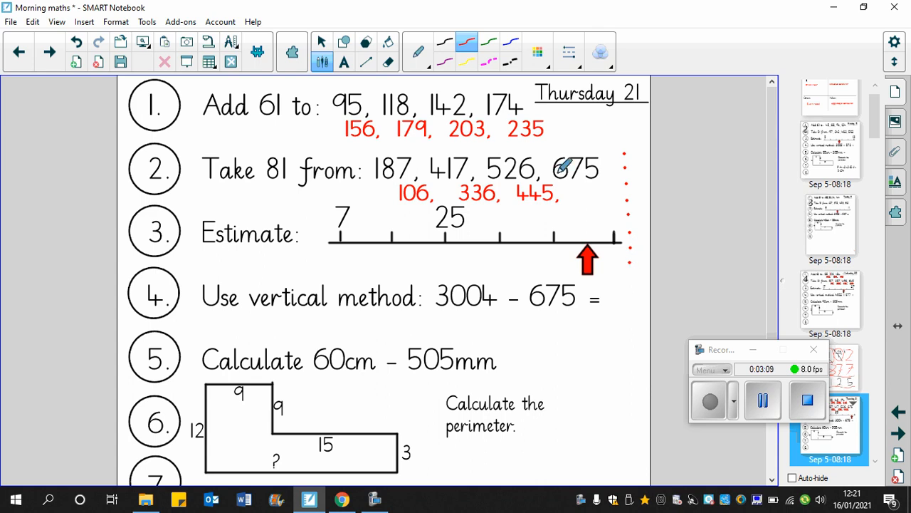
pyautogui.moveTo(630, 137)
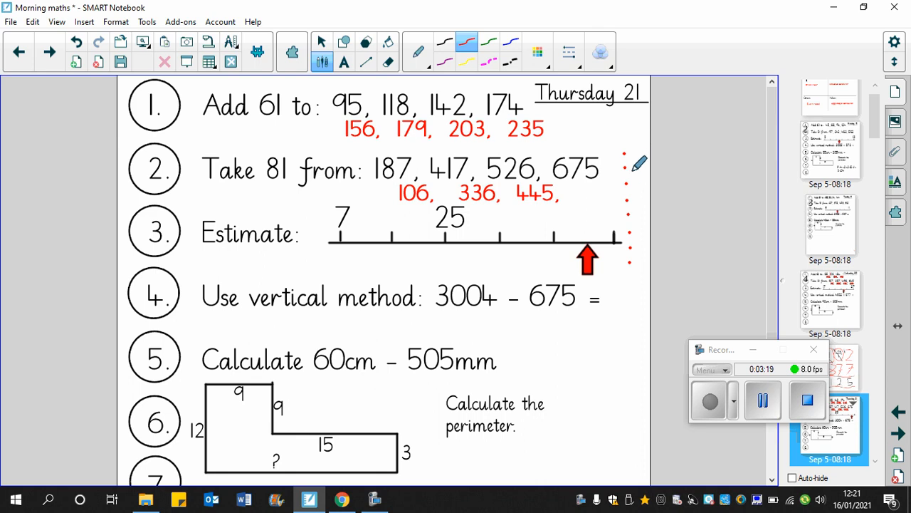
pyautogui.moveTo(644, 184)
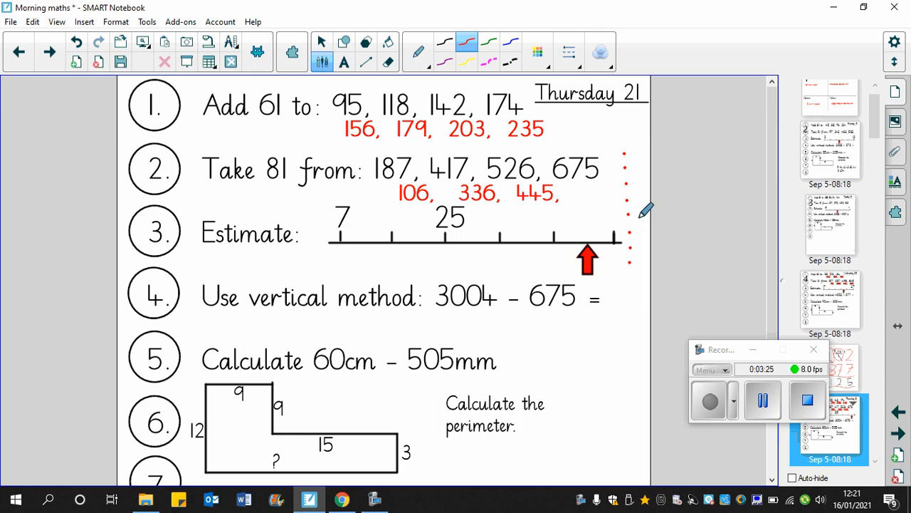
pyautogui.moveTo(640, 226)
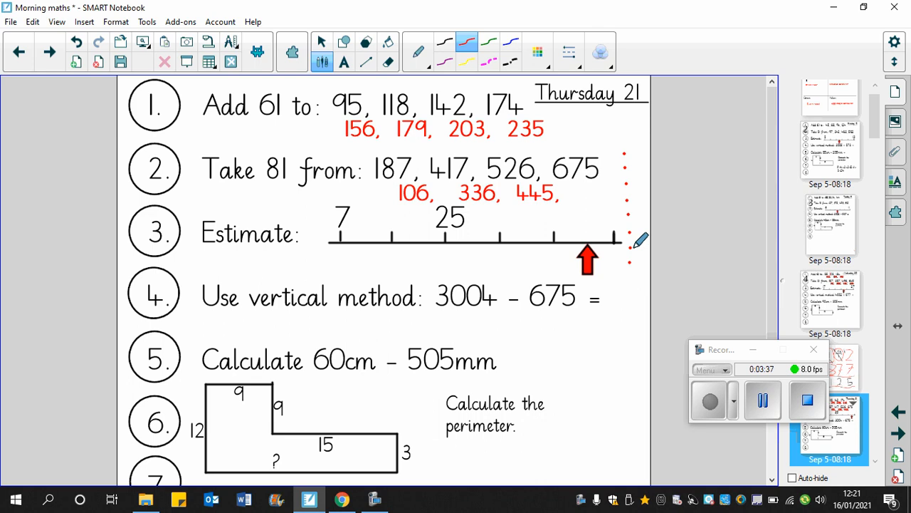
pyautogui.moveTo(641, 255)
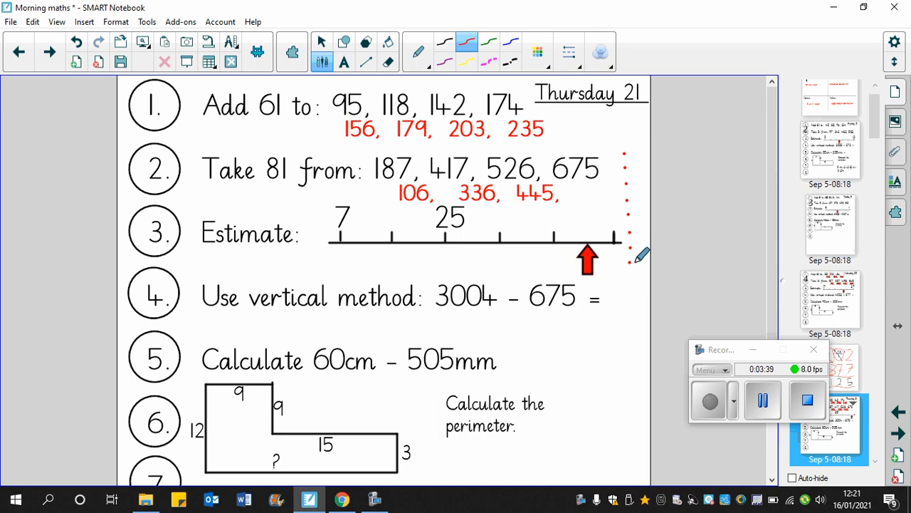
pyautogui.moveTo(581, 182)
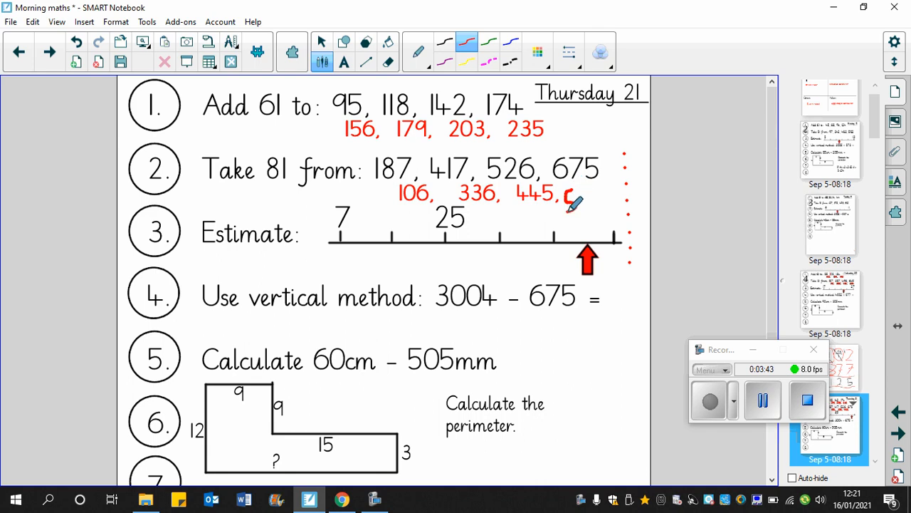
# Hand-write the last question 2 answer in red after 445
pyautogui.moveTo(566, 202); pyautogui.dragTo(572, 192)
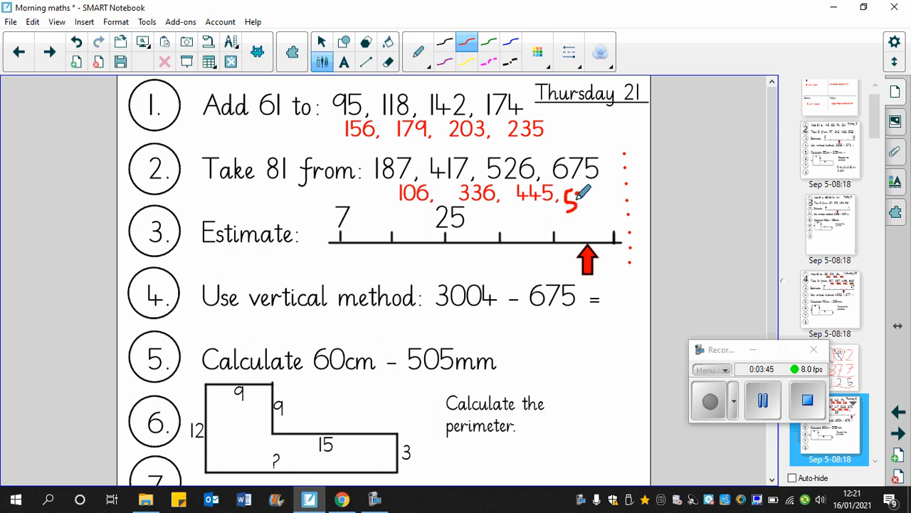
pyautogui.moveTo(569, 200); pyautogui.dragTo(584, 196)
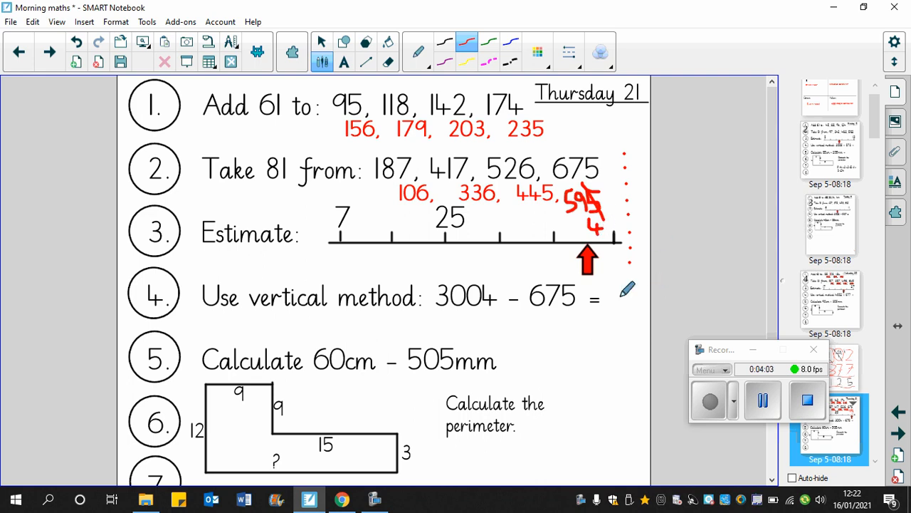
pyautogui.moveTo(649, 139)
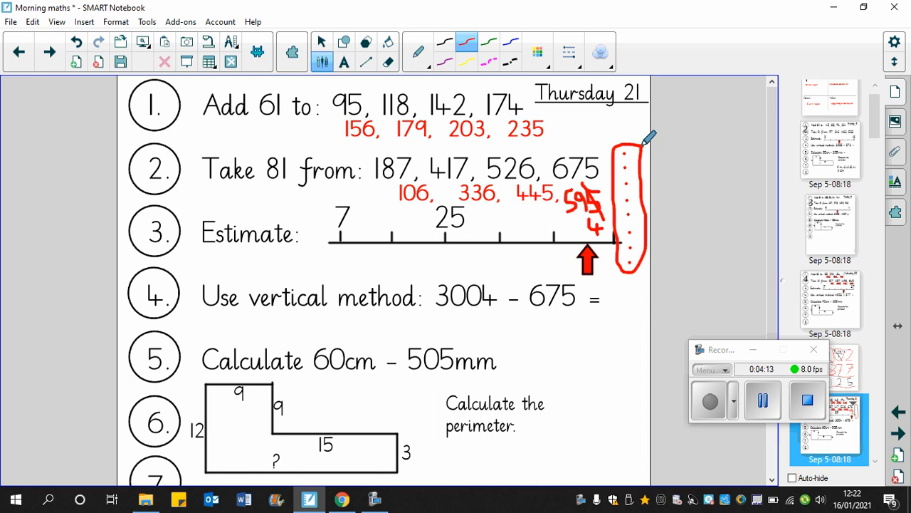
pyautogui.moveTo(655, 220)
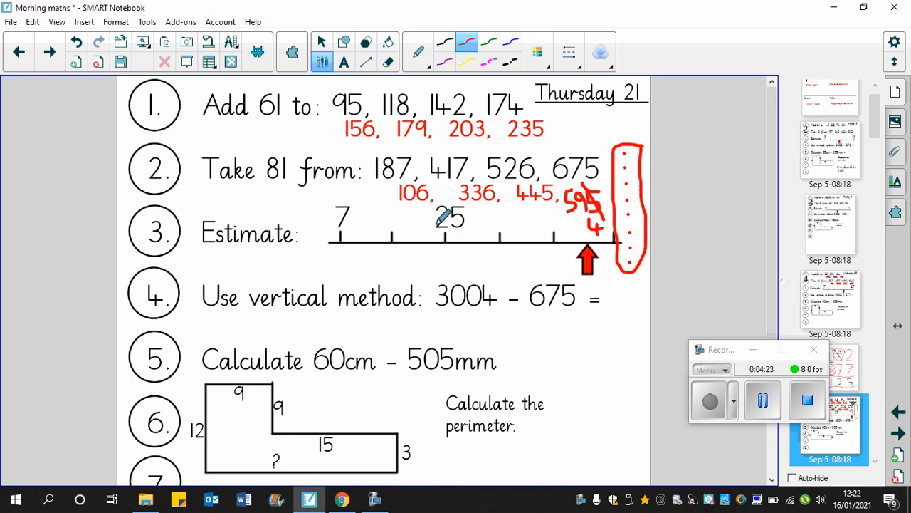
pyautogui.moveTo(510, 215)
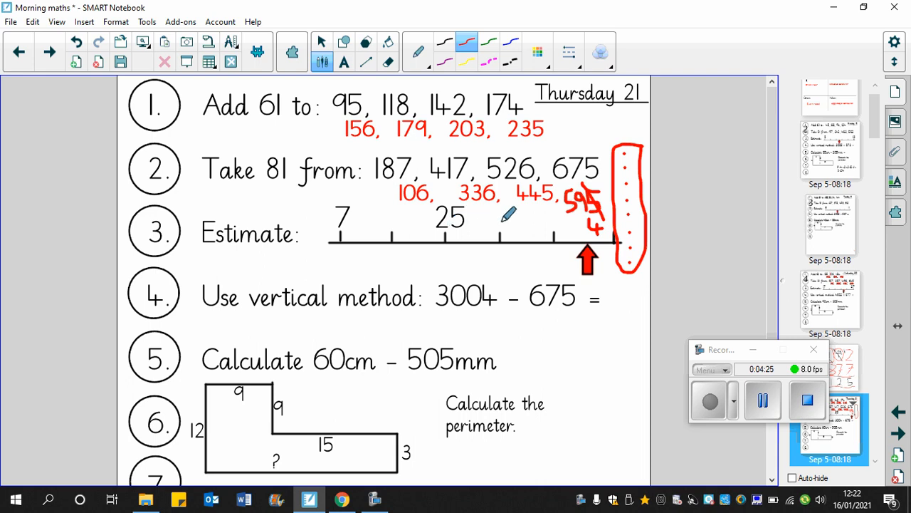
pyautogui.moveTo(591, 228)
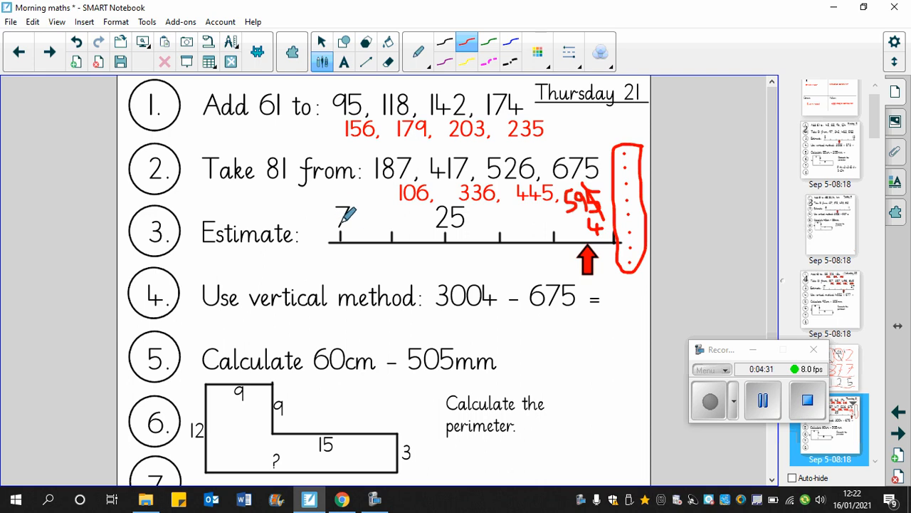
pyautogui.moveTo(370, 198)
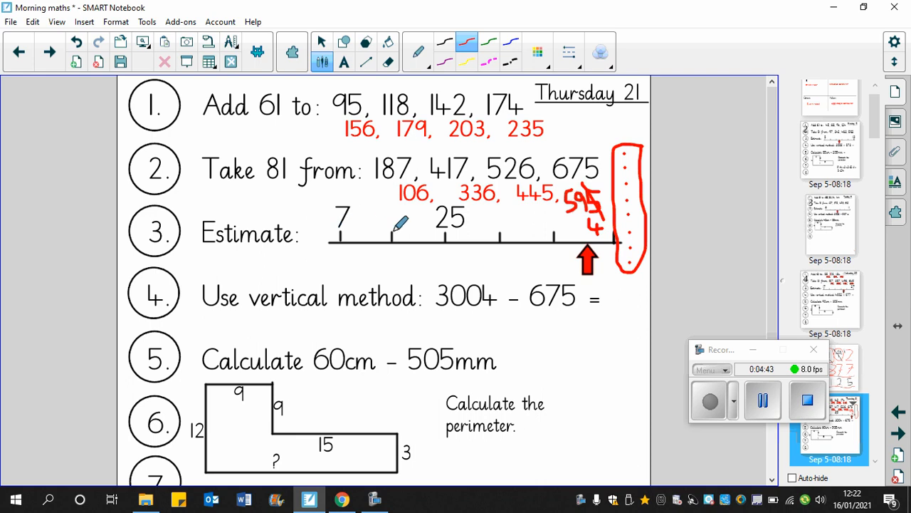
pyautogui.moveTo(455, 213)
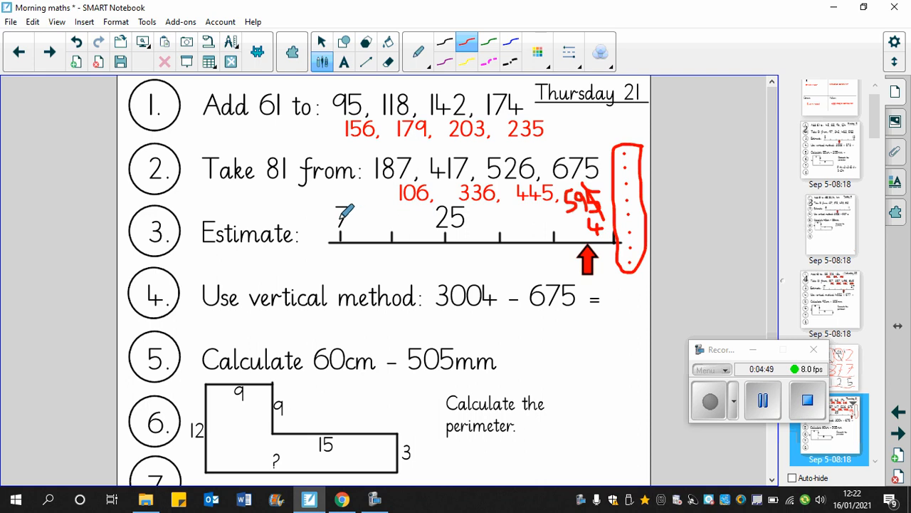
pyautogui.moveTo(400, 222)
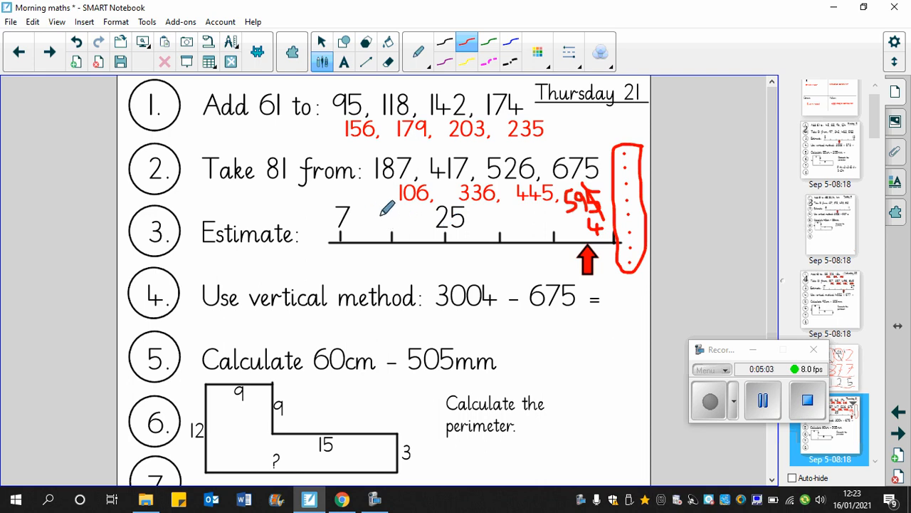
# Write the estimates 16 and 34 in red above the question 3 number line ticks
pyautogui.moveTo(377, 214); pyautogui.dragTo(379, 240)
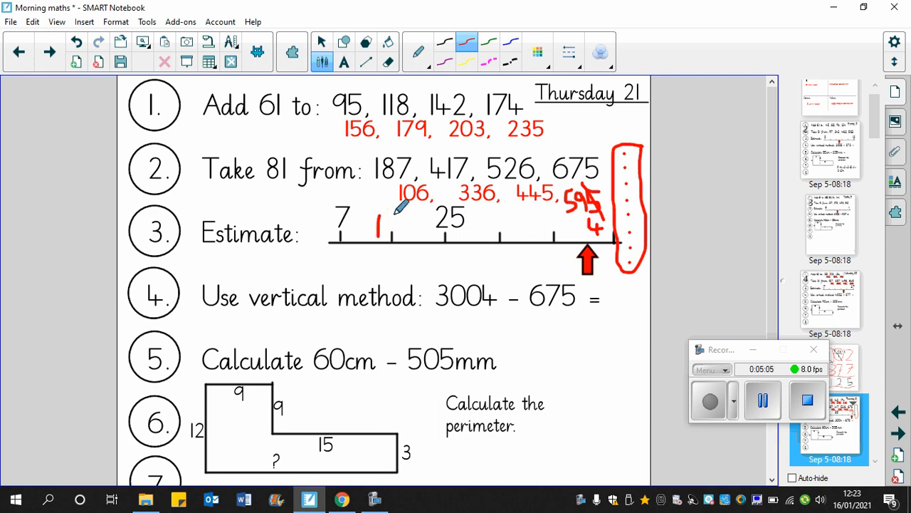
pyautogui.moveTo(396, 214); pyautogui.dragTo(399, 235)
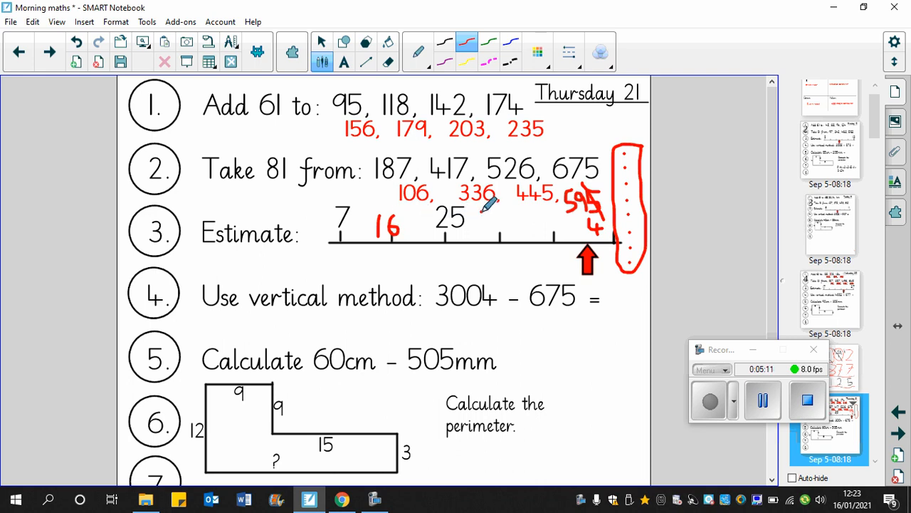
pyautogui.moveTo(477, 231); pyautogui.dragTo(496, 217)
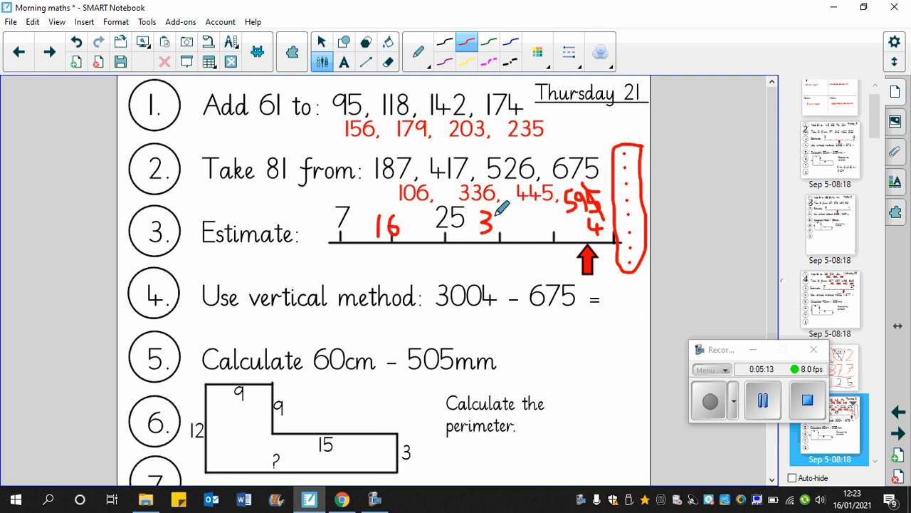
pyautogui.moveTo(491, 221); pyautogui.dragTo(506, 225)
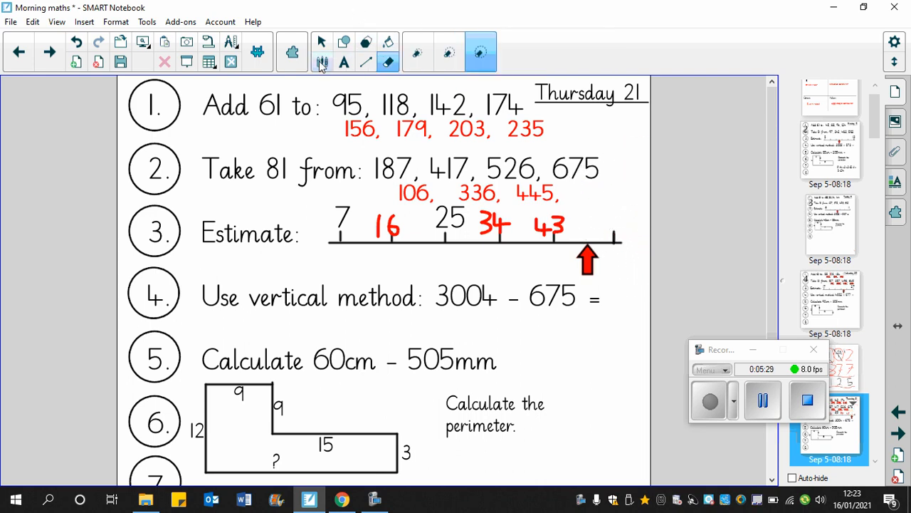
# Switch to the pen and write the next answer after 445 in question 2
pyautogui.click(322, 62)
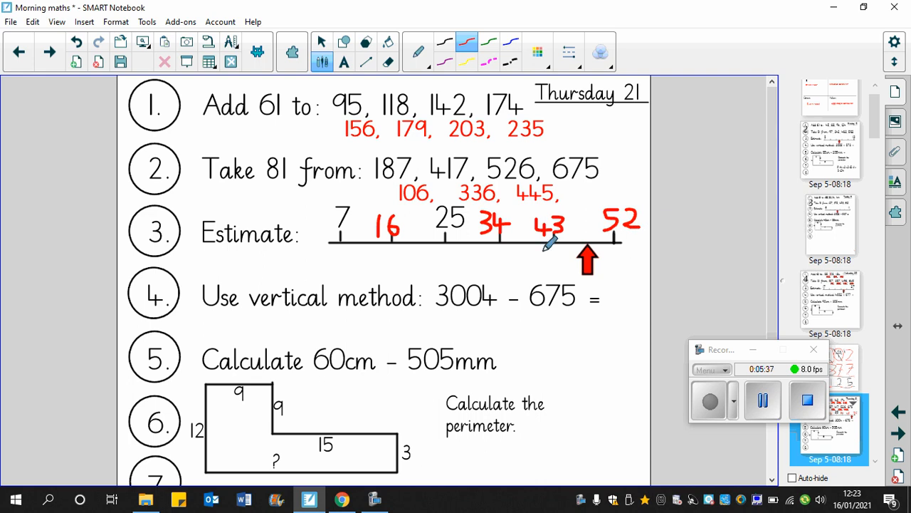
pyautogui.moveTo(634, 229)
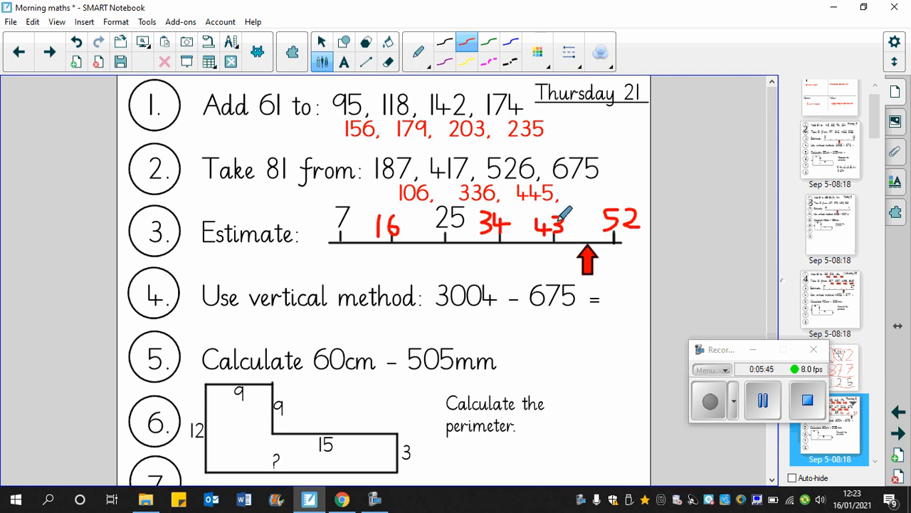
pyautogui.moveTo(627, 199)
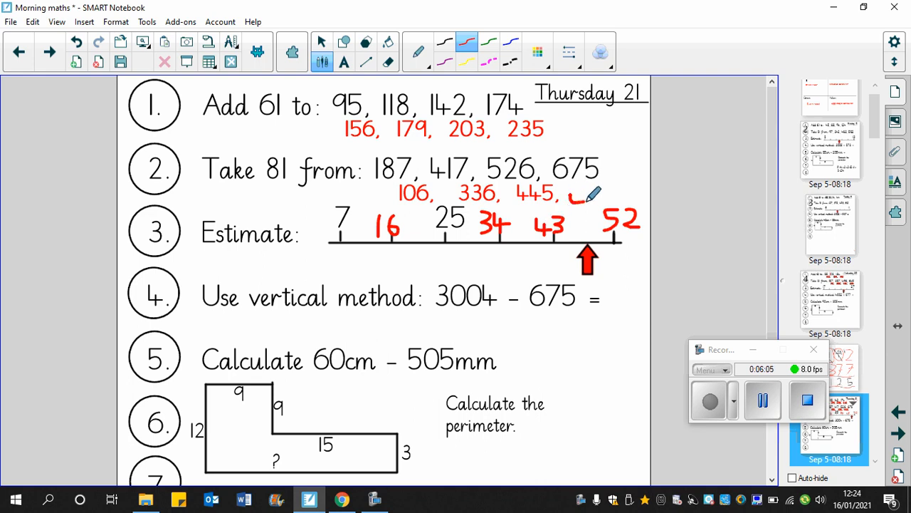
pyautogui.moveTo(577, 211); pyautogui.dragTo(598, 200)
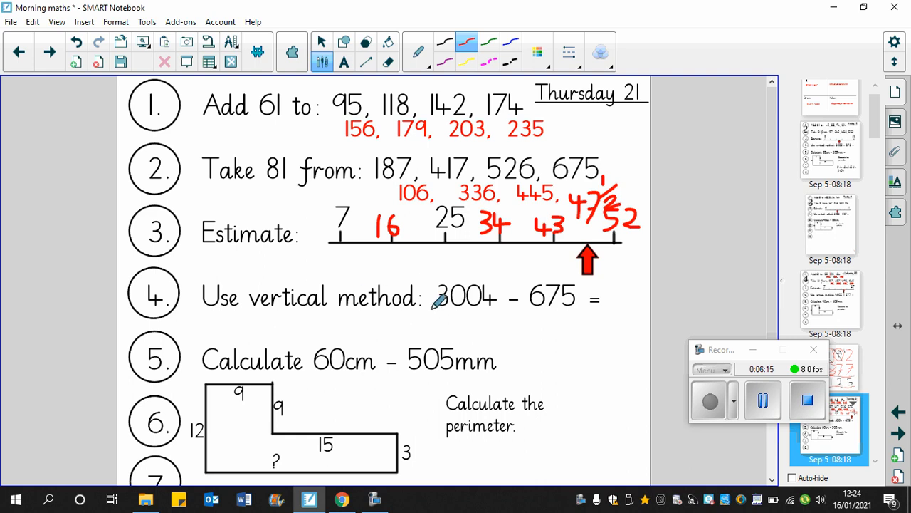
pyautogui.moveTo(467, 305)
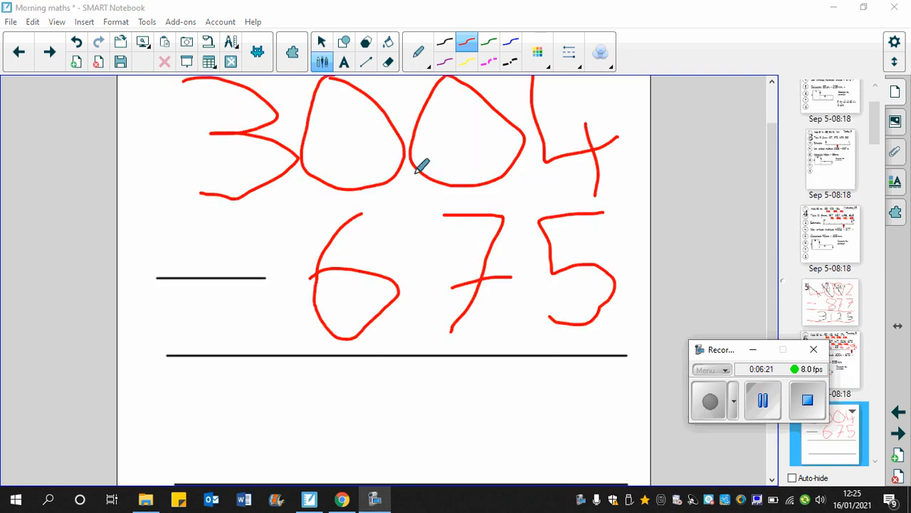
pyautogui.moveTo(562, 135)
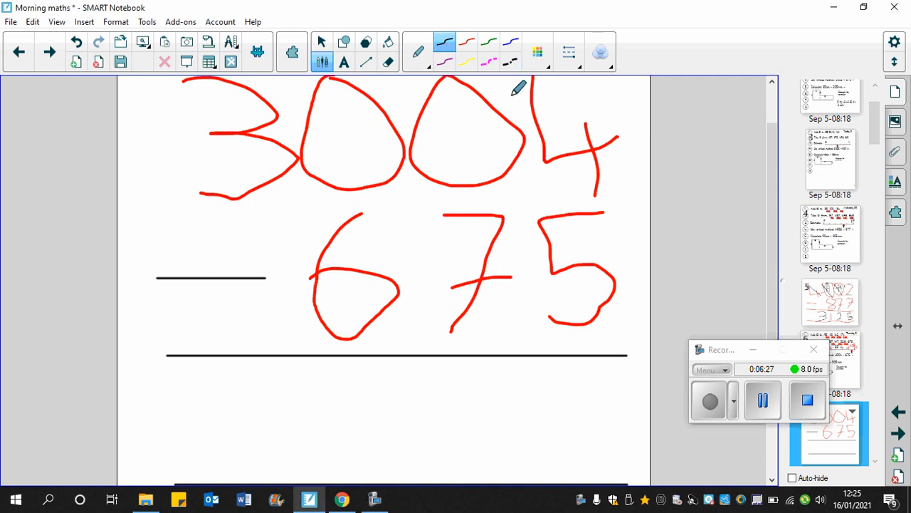
pyautogui.moveTo(472, 114)
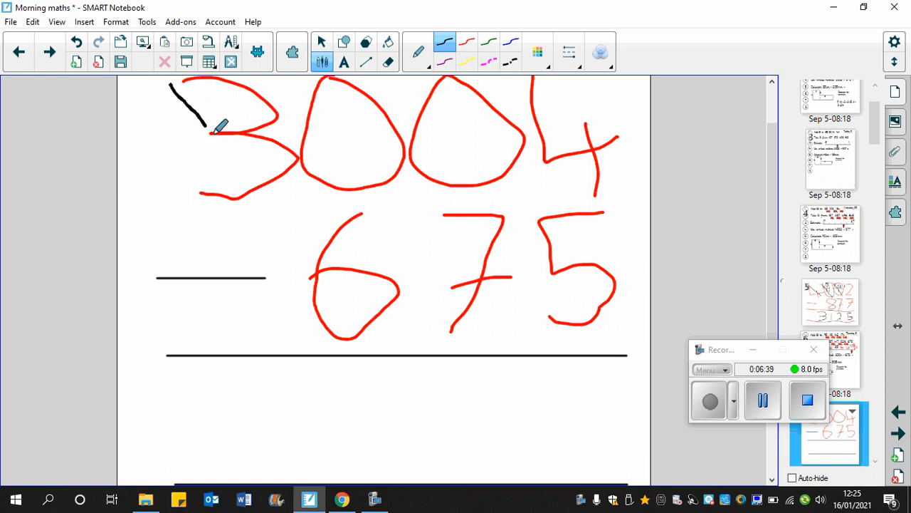
# Cross out the 3 in 3004 and write 2 beside it in black pen
pyautogui.moveTo(182, 86); pyautogui.dragTo(282, 192)
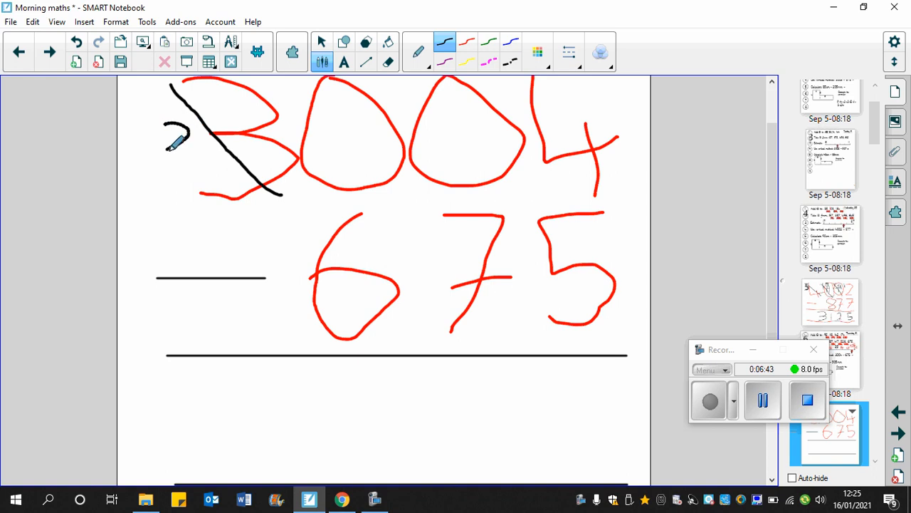
pyautogui.moveTo(188, 117); pyautogui.dragTo(171, 154)
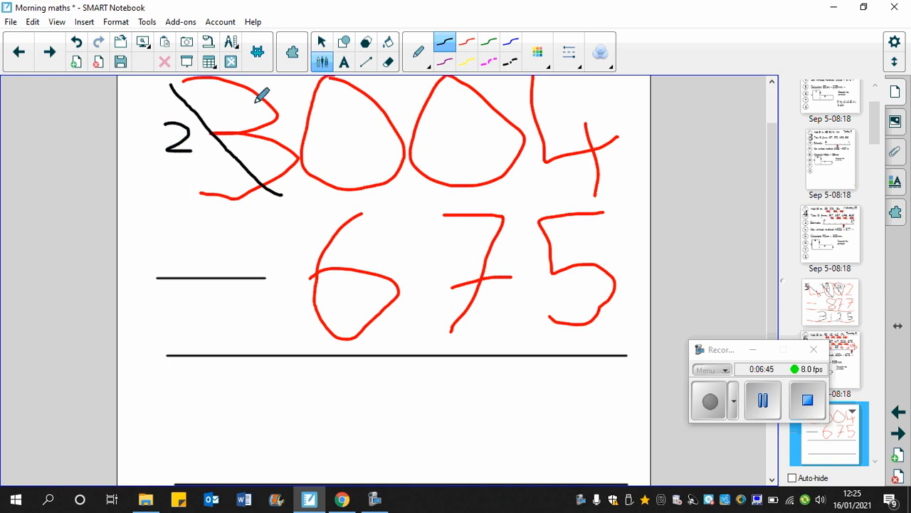
pyautogui.moveTo(306, 74)
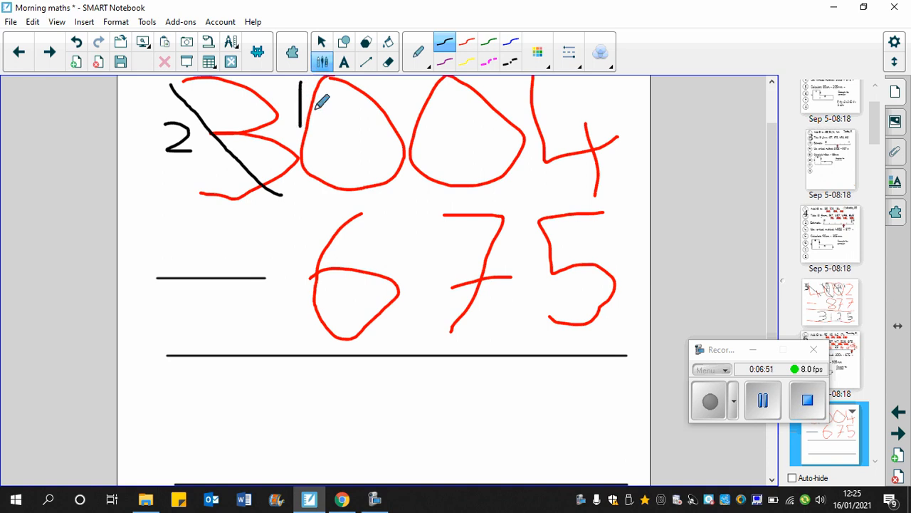
pyautogui.moveTo(340, 98)
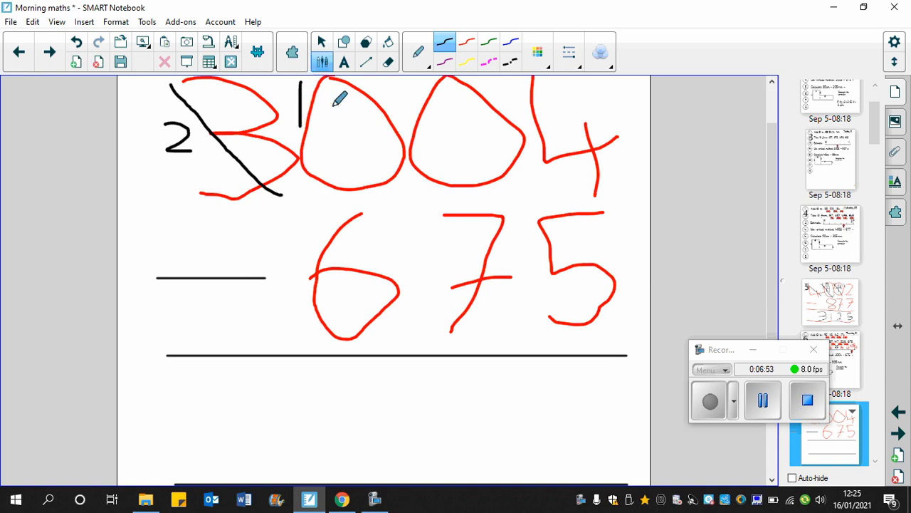
pyautogui.moveTo(463, 143)
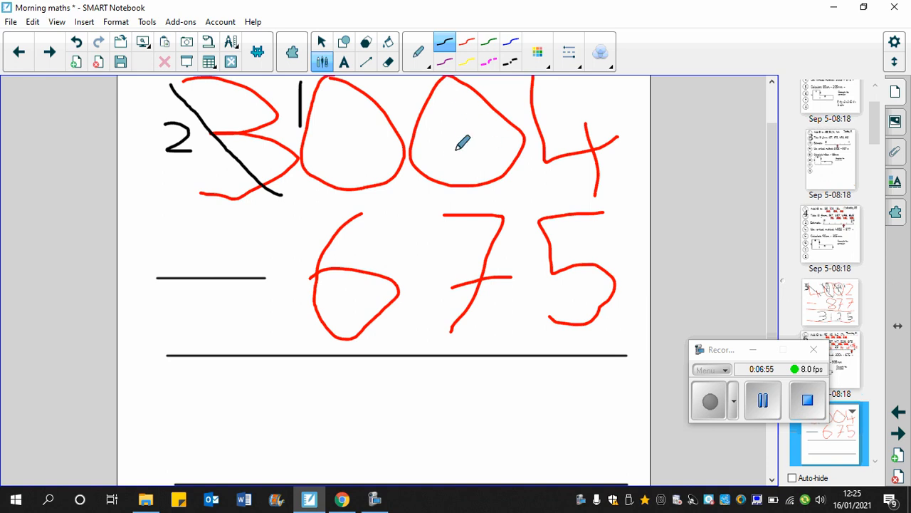
pyautogui.moveTo(470, 142)
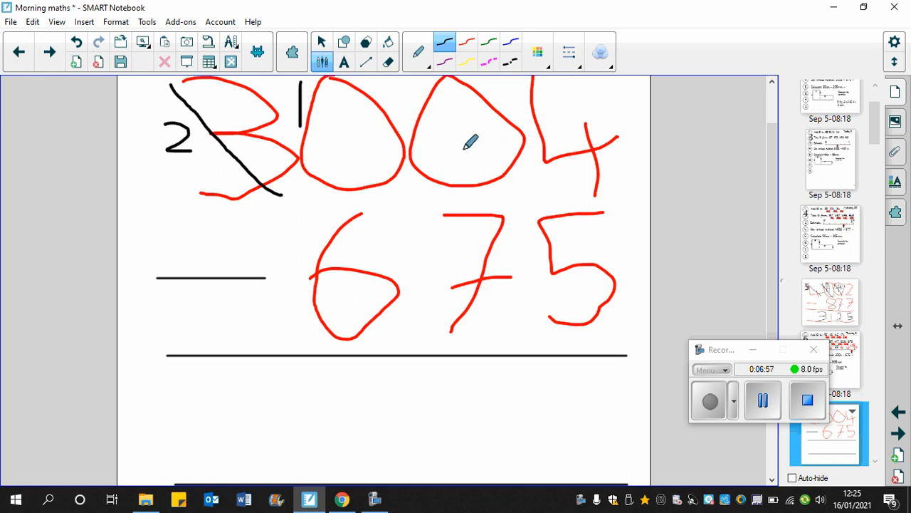
pyautogui.moveTo(381, 117)
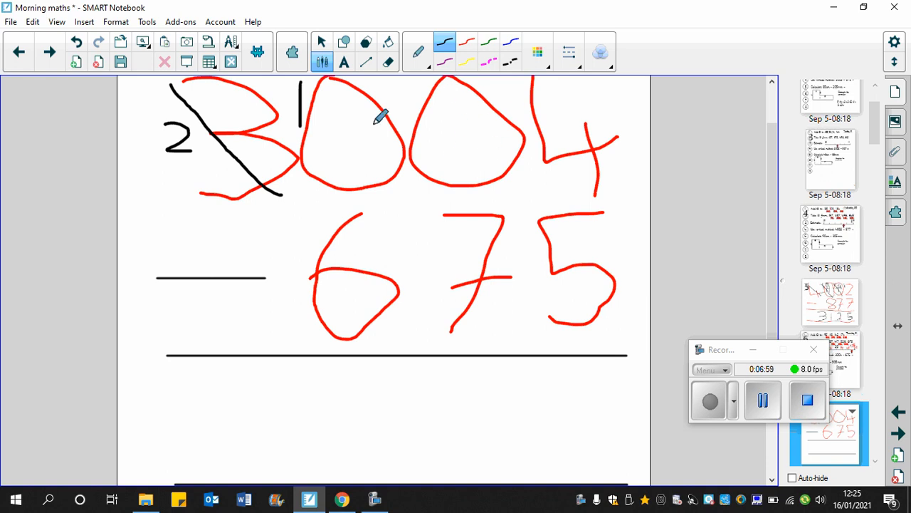
pyautogui.moveTo(296, 81)
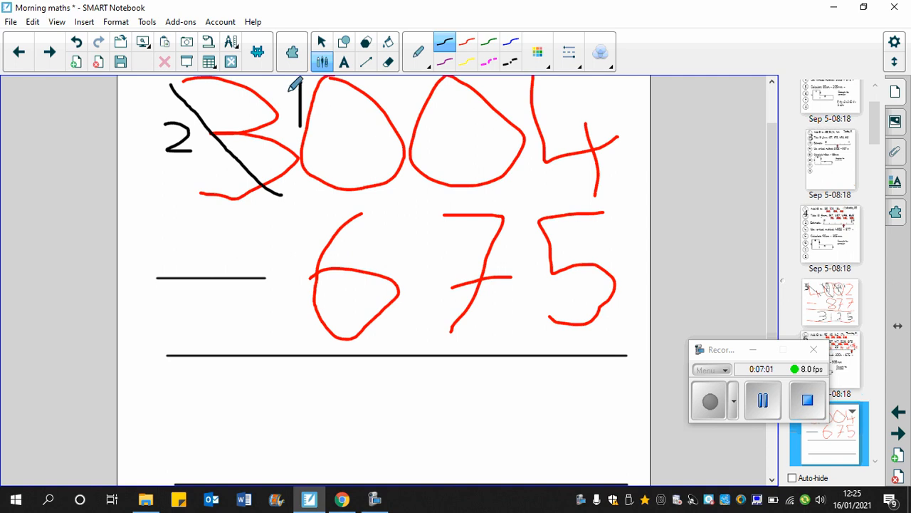
# Turn both zeros of 3004 into 9s, carry 1 to the 4, and write the answer 2329
pyautogui.moveTo(296, 81); pyautogui.dragTo(363, 159)
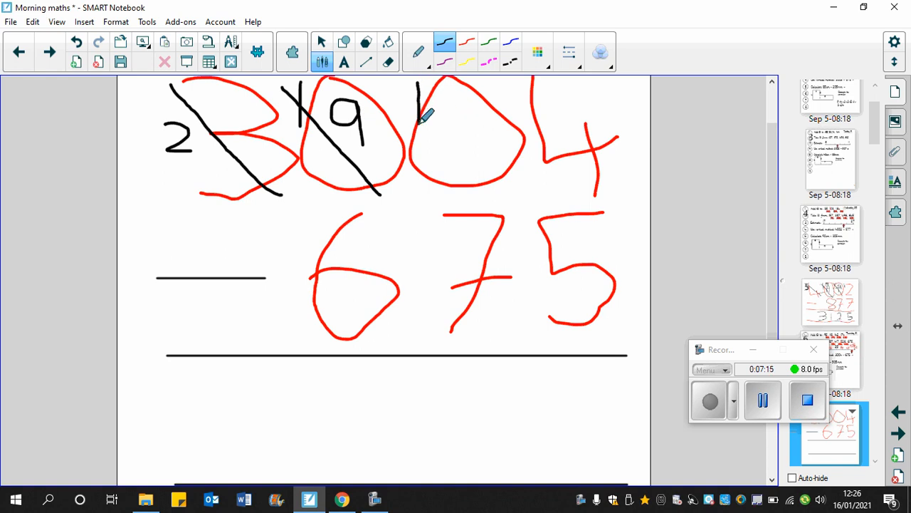
pyautogui.moveTo(467, 126)
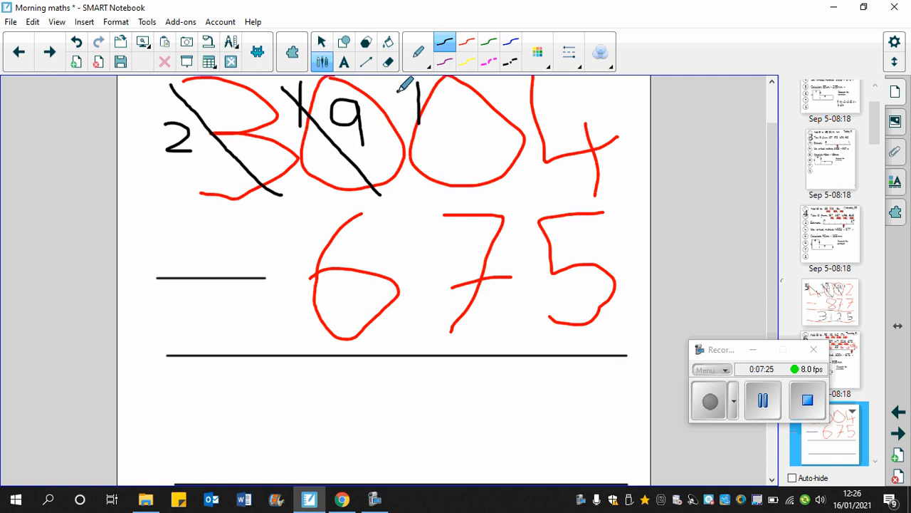
pyautogui.moveTo(410, 79); pyautogui.dragTo(506, 178)
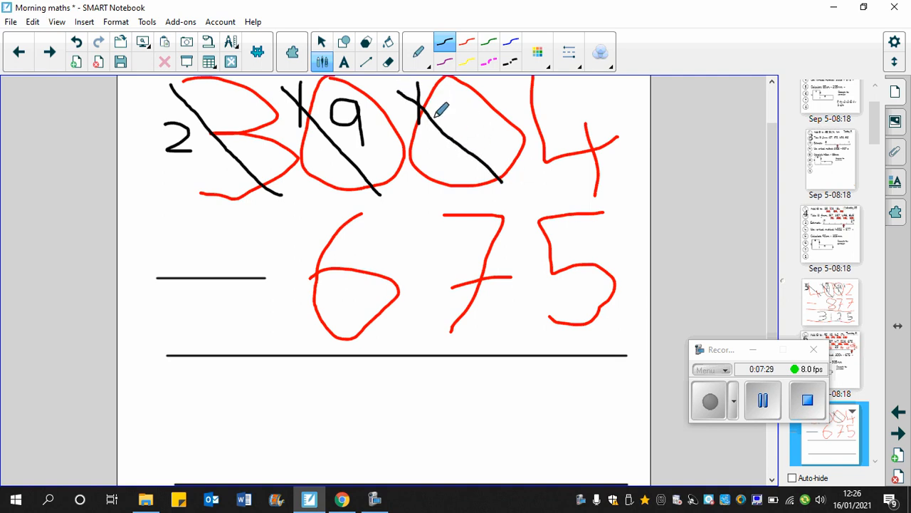
pyautogui.moveTo(420, 89)
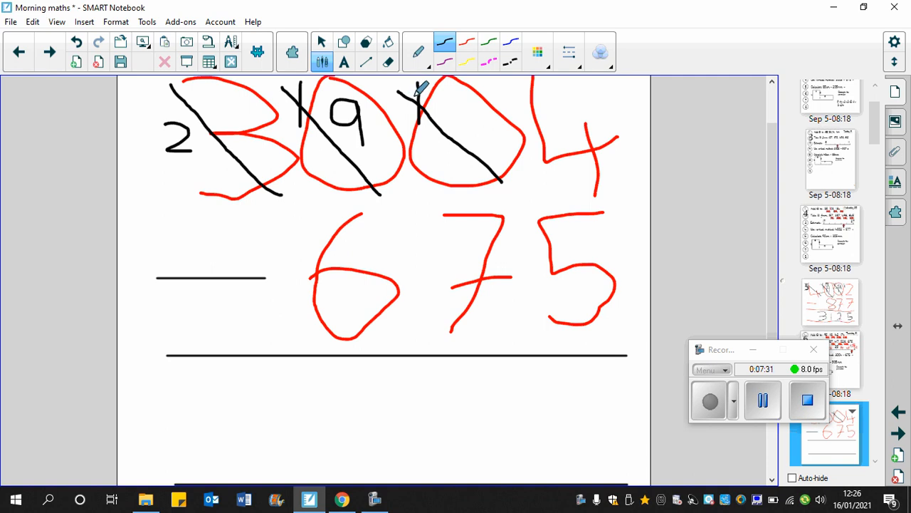
pyautogui.moveTo(481, 88)
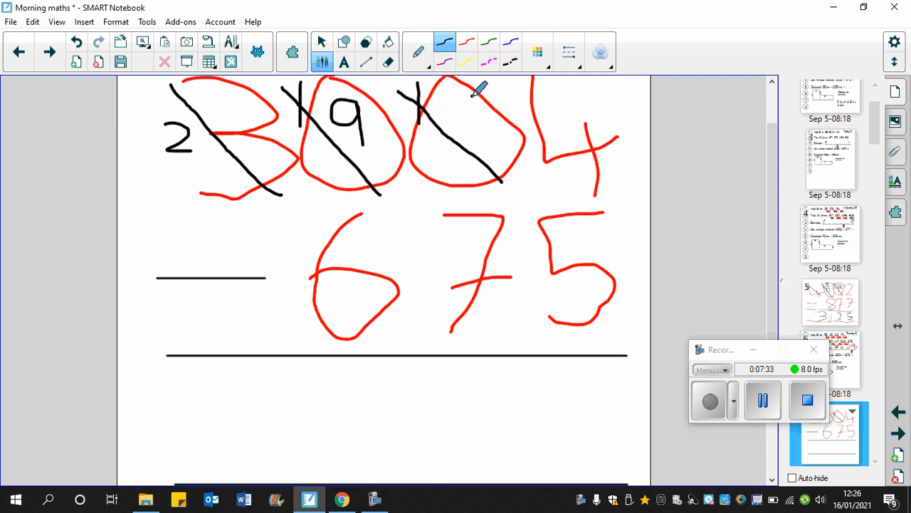
pyautogui.moveTo(485, 92); pyautogui.dragTo(484, 143)
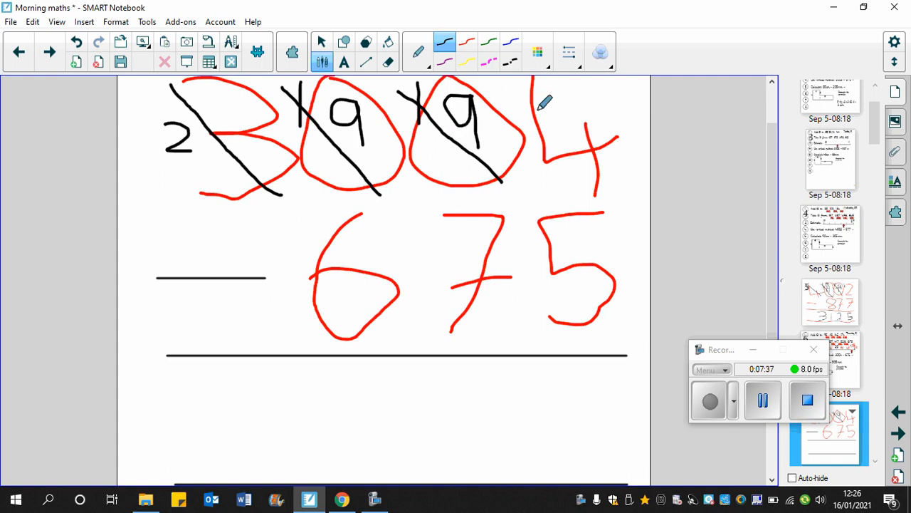
pyautogui.moveTo(612, 107)
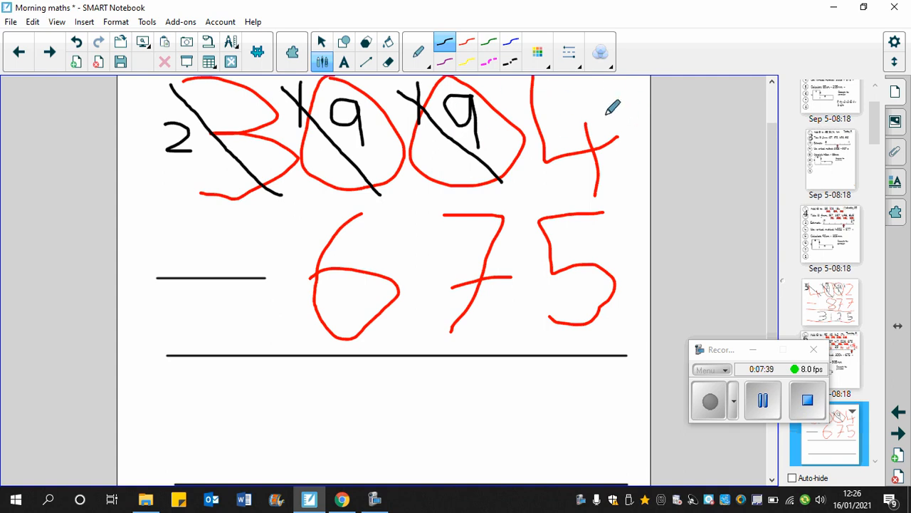
pyautogui.moveTo(520, 86); pyautogui.dragTo(530, 160)
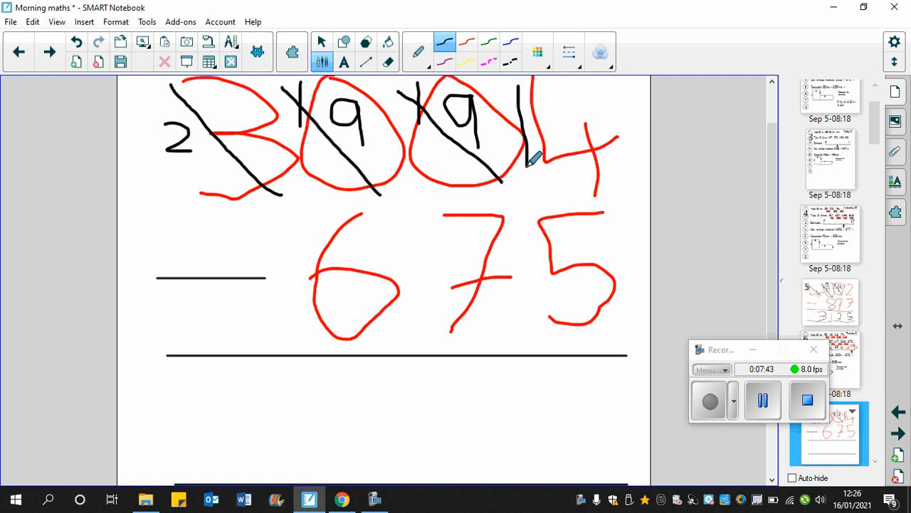
pyautogui.moveTo(583, 111)
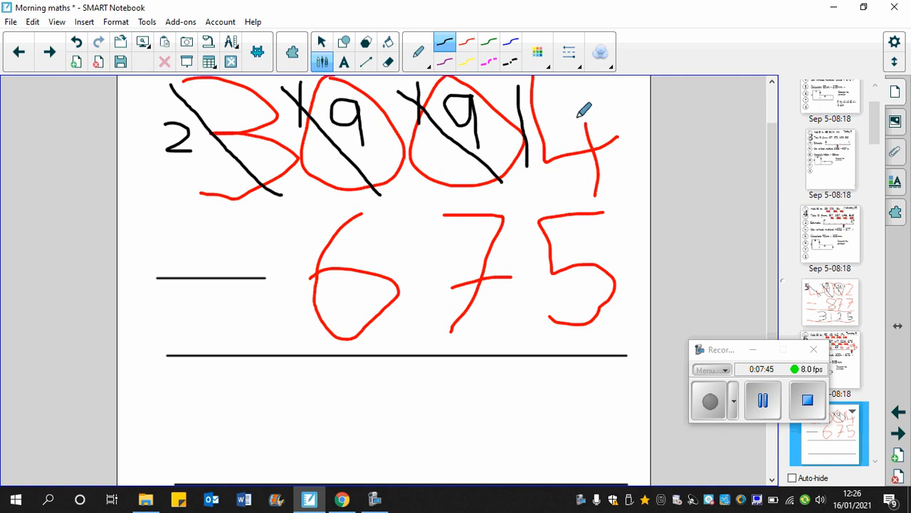
pyautogui.moveTo(591, 249)
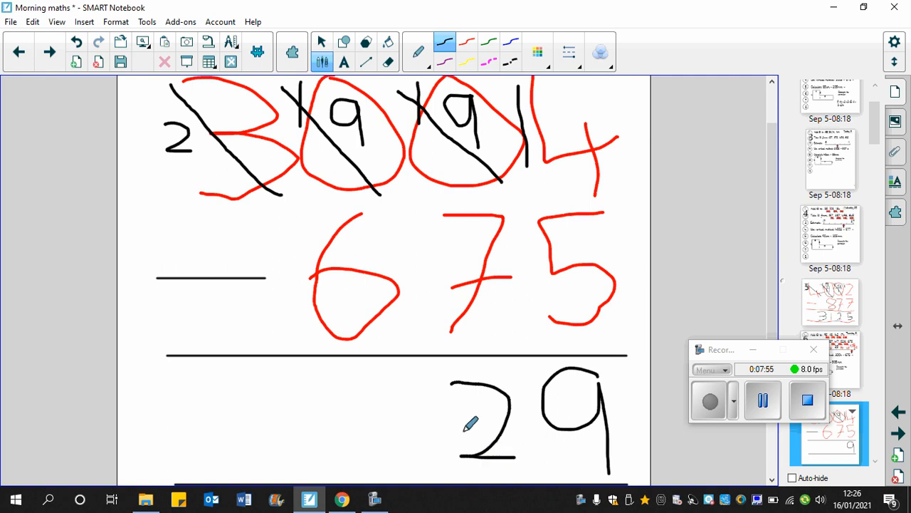
pyautogui.moveTo(353, 382)
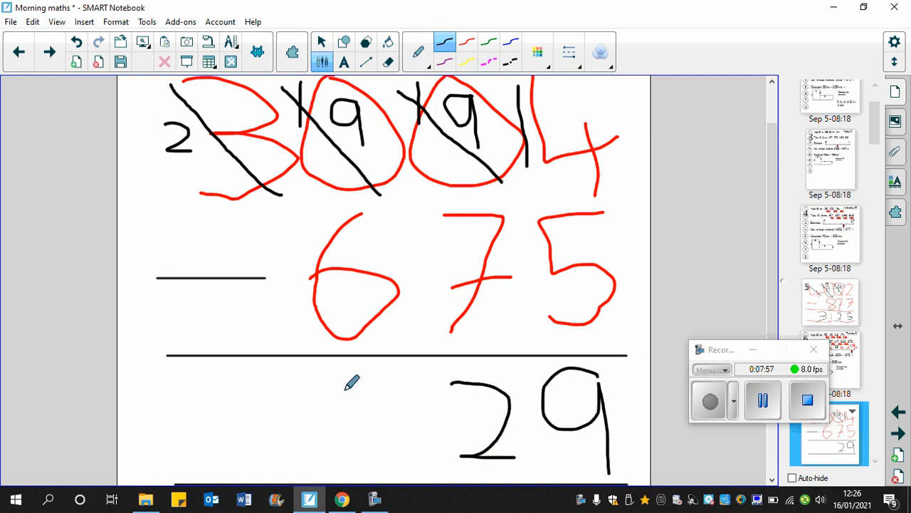
pyautogui.moveTo(356, 377); pyautogui.dragTo(327, 458)
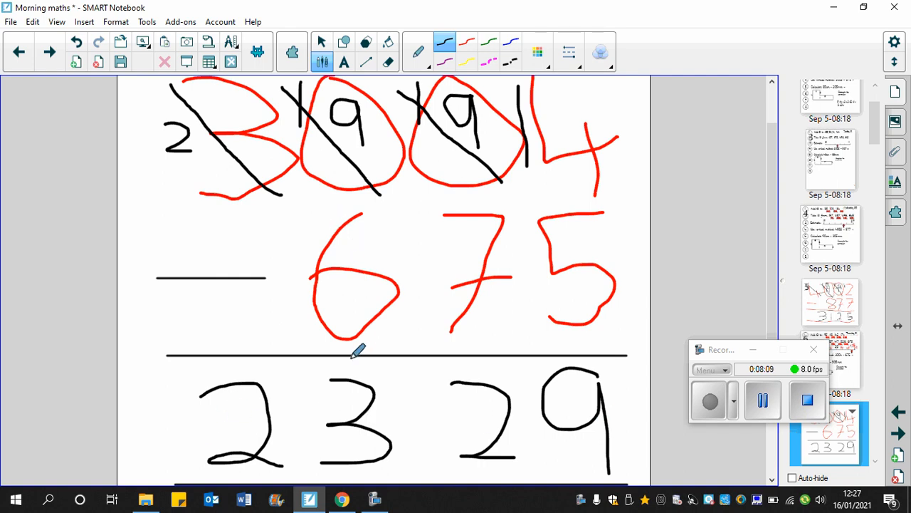
pyautogui.moveTo(510, 316)
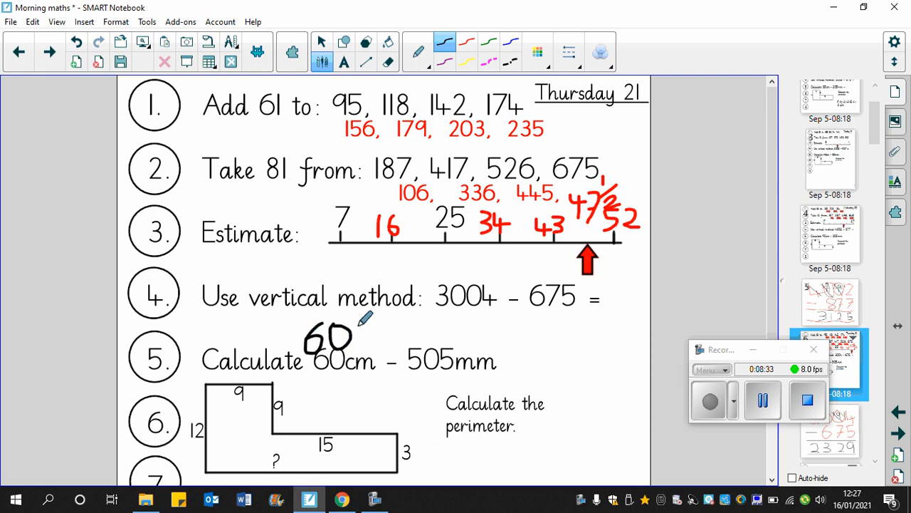
# Rewrite 60cm as 600 and write the question 5 answer 95 beneath the crossed-out 100
pyautogui.moveTo(356, 325); pyautogui.dragTo(368, 356)
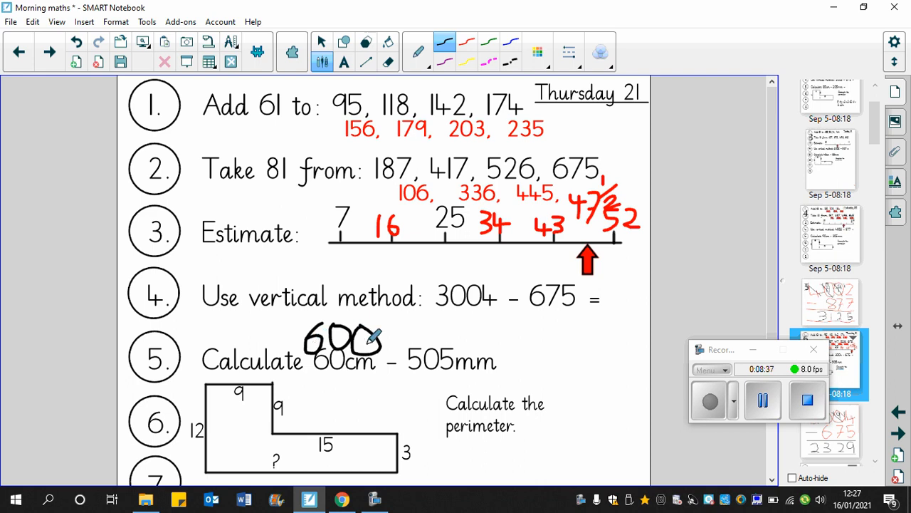
pyautogui.moveTo(458, 339)
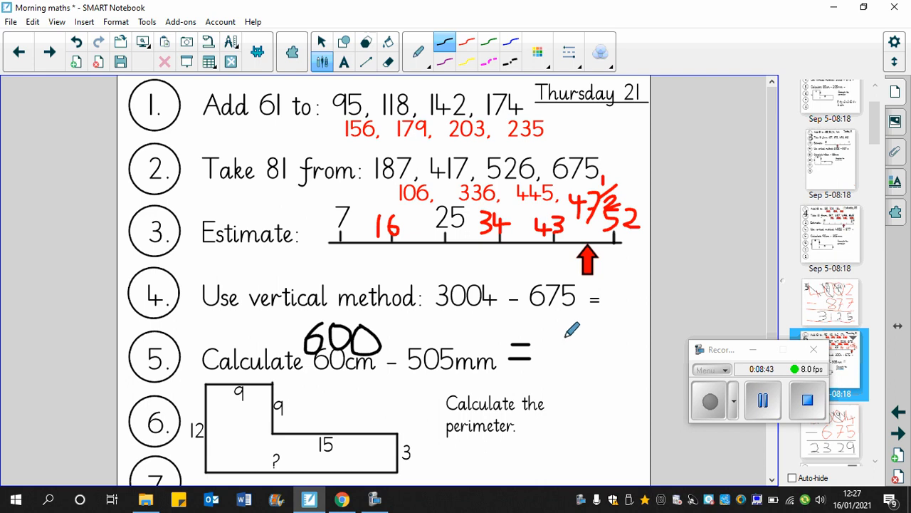
pyautogui.moveTo(548, 342); pyautogui.dragTo(549, 367)
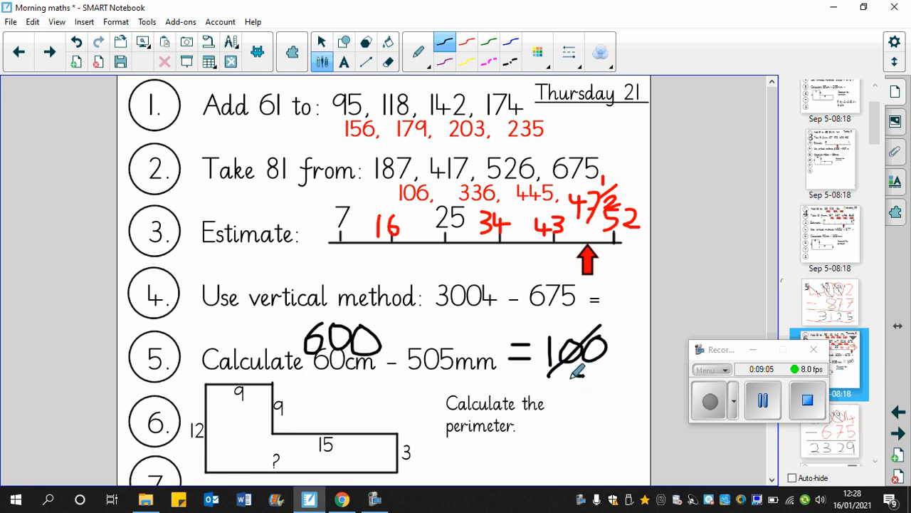
pyautogui.moveTo(570, 370); pyautogui.dragTo(591, 398)
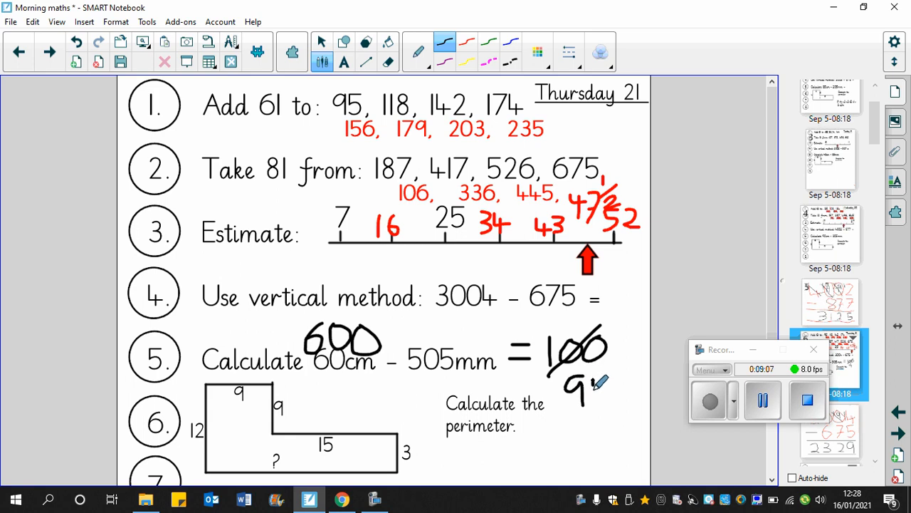
pyautogui.moveTo(570, 384); pyautogui.dragTo(600, 392)
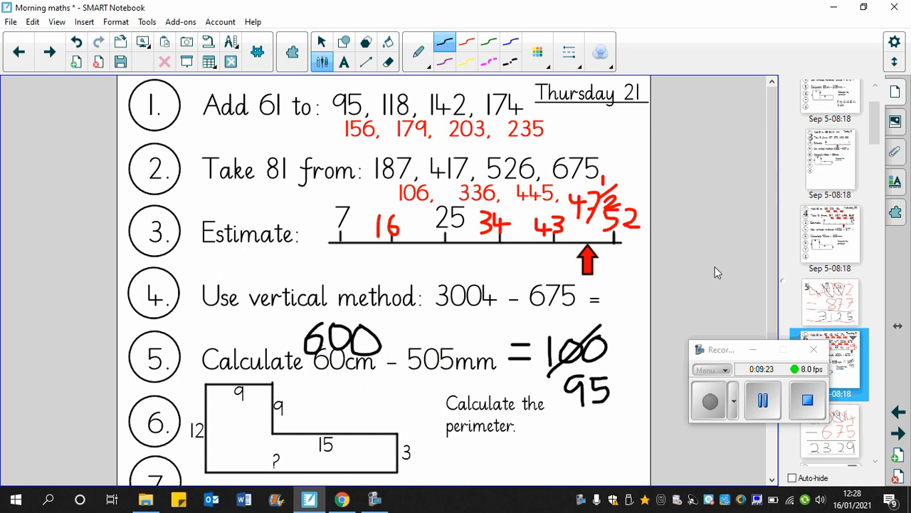
pyautogui.scroll(-3)
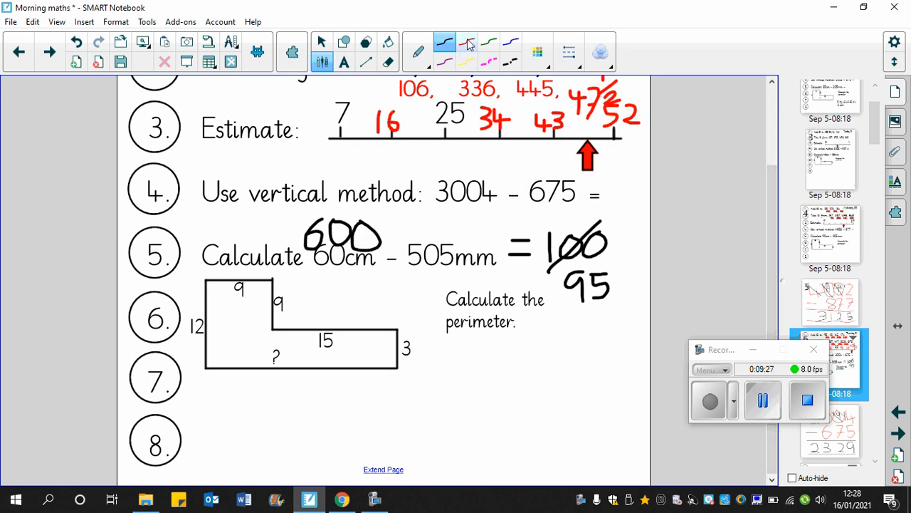
# In red, trace the shape's bottom and 15 edges and underline the word Calculate
pyautogui.click(467, 41)
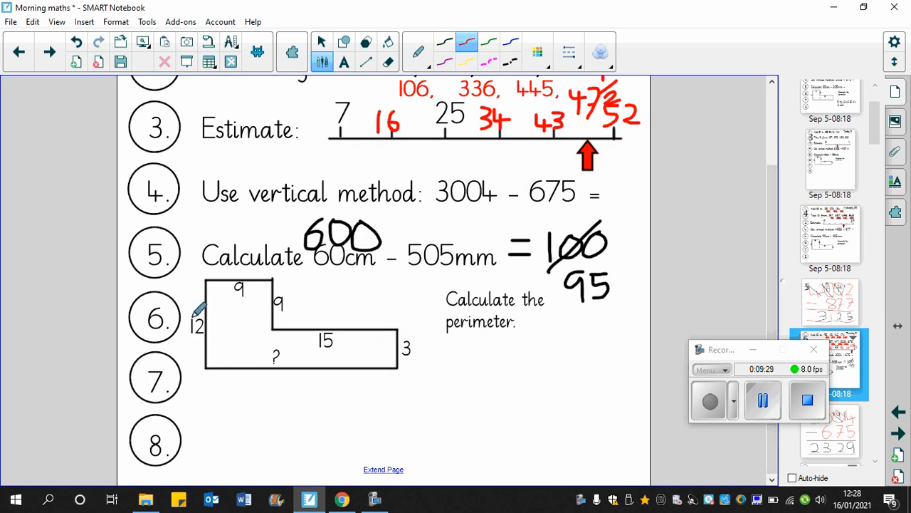
pyautogui.moveTo(430, 346)
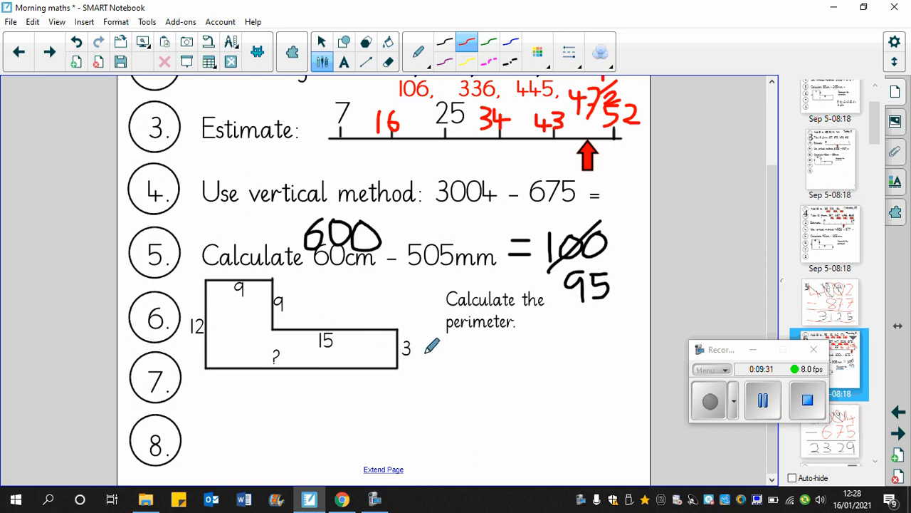
pyautogui.moveTo(217, 370)
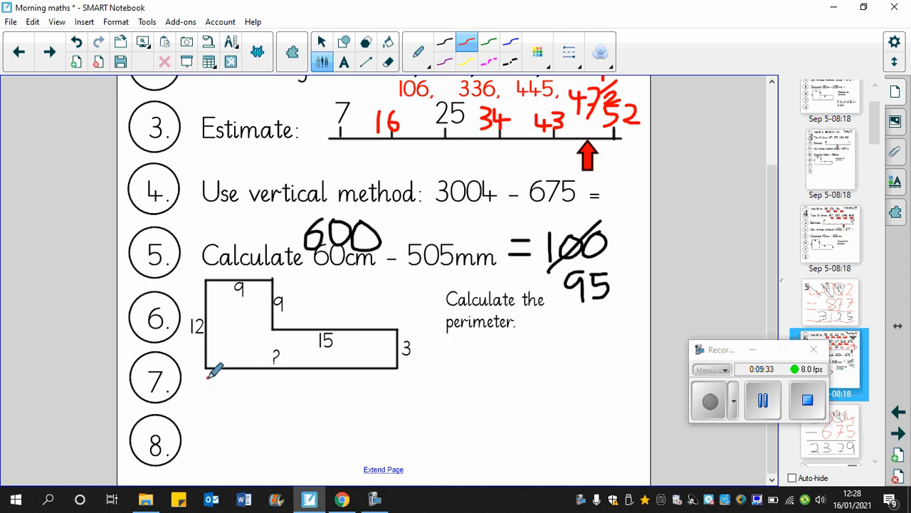
pyautogui.moveTo(210, 377); pyautogui.dragTo(373, 373)
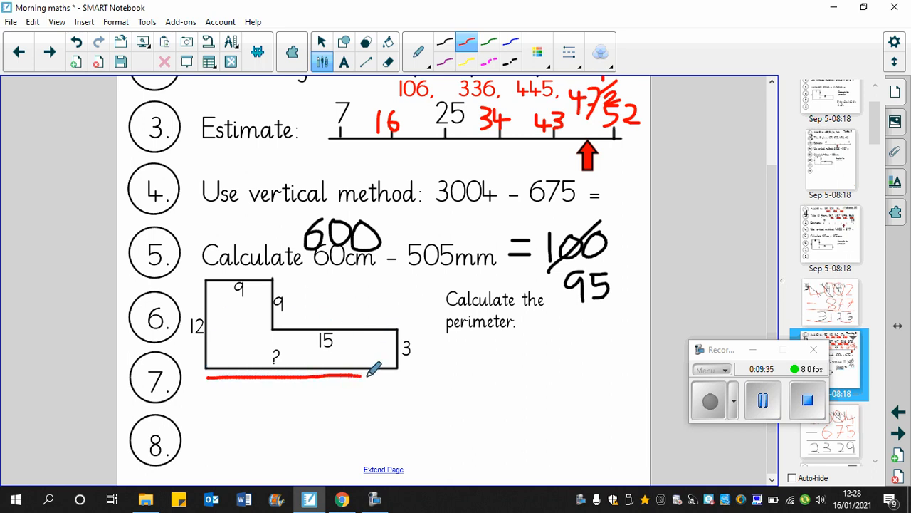
pyautogui.moveTo(373, 367); pyautogui.dragTo(410, 372)
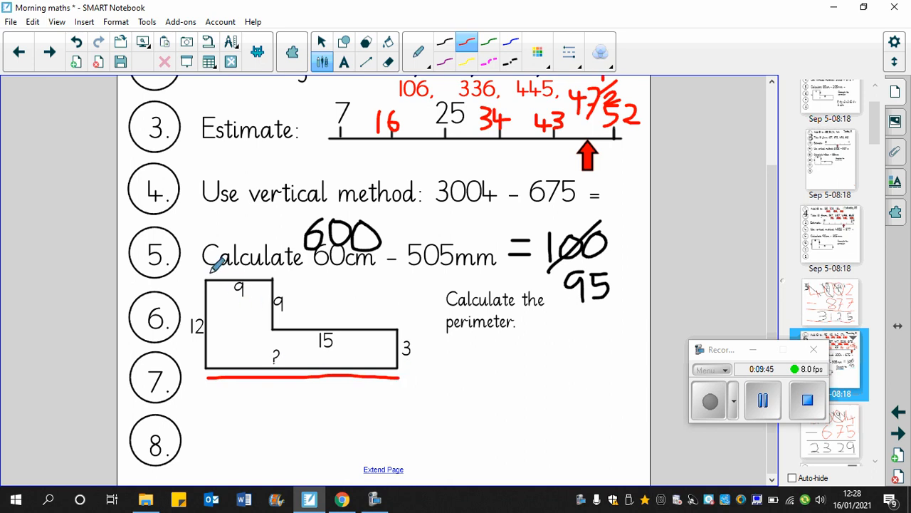
pyautogui.moveTo(206, 272); pyautogui.dragTo(284, 269)
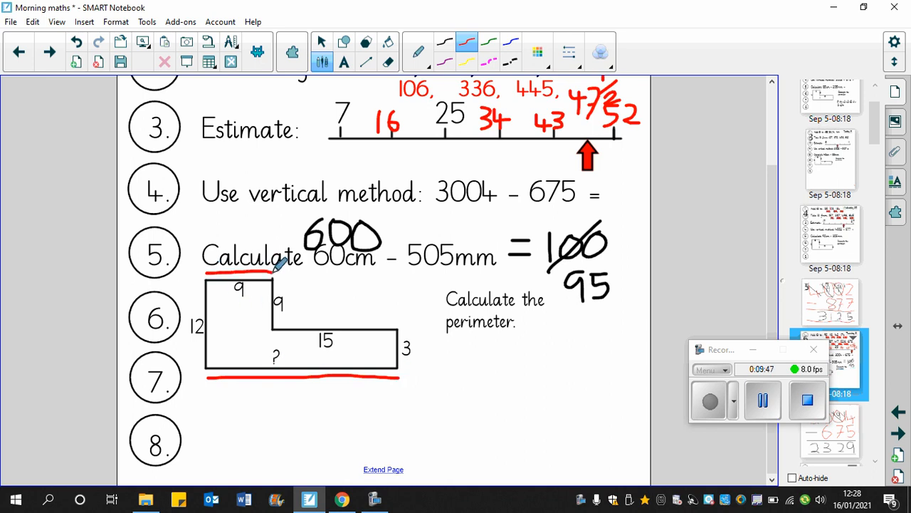
pyautogui.moveTo(273, 326); pyautogui.dragTo(377, 326)
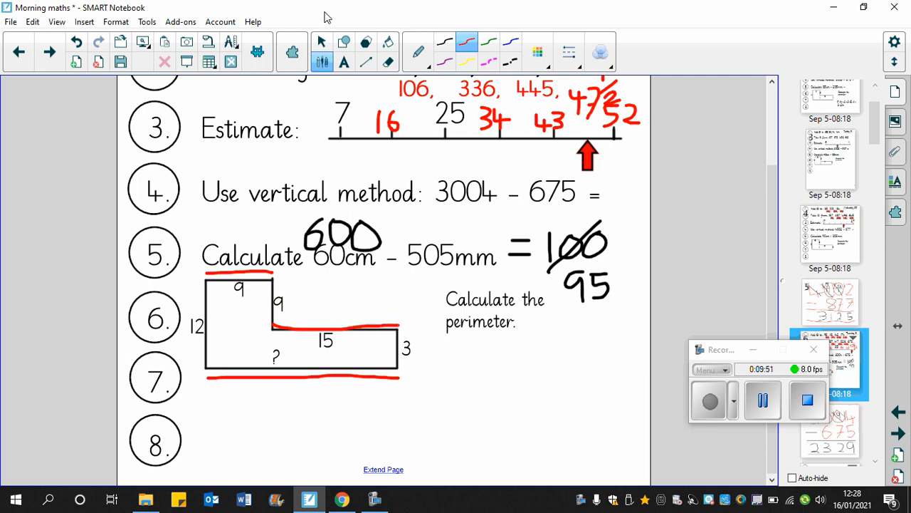
pyautogui.click(321, 41)
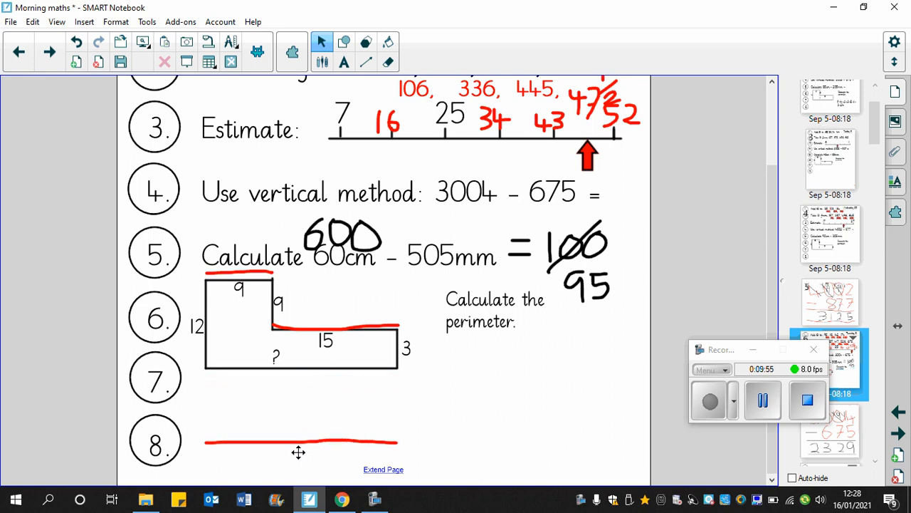
pyautogui.moveTo(353, 326)
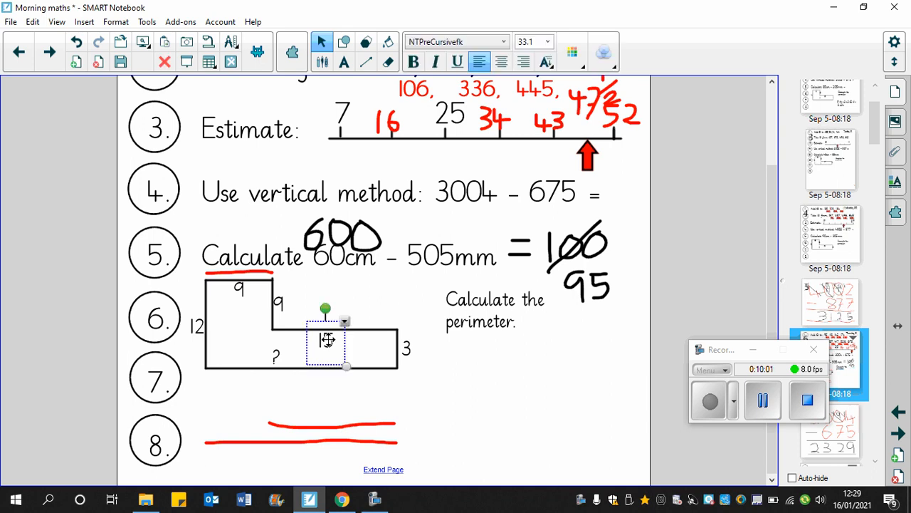
# Move an edge label onto the red lines and label the shape's missing bottom edge 24
pyautogui.moveTo(326, 339); pyautogui.dragTo(327, 414)
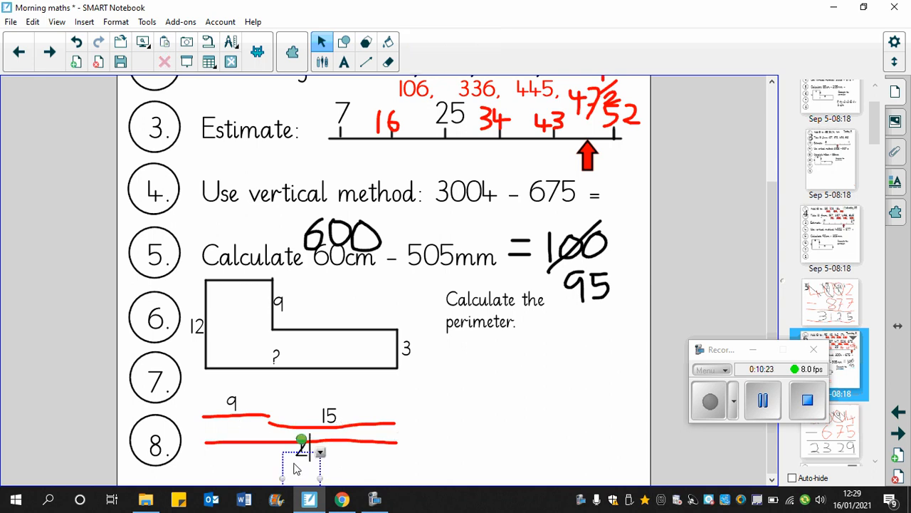
pyautogui.write('24')
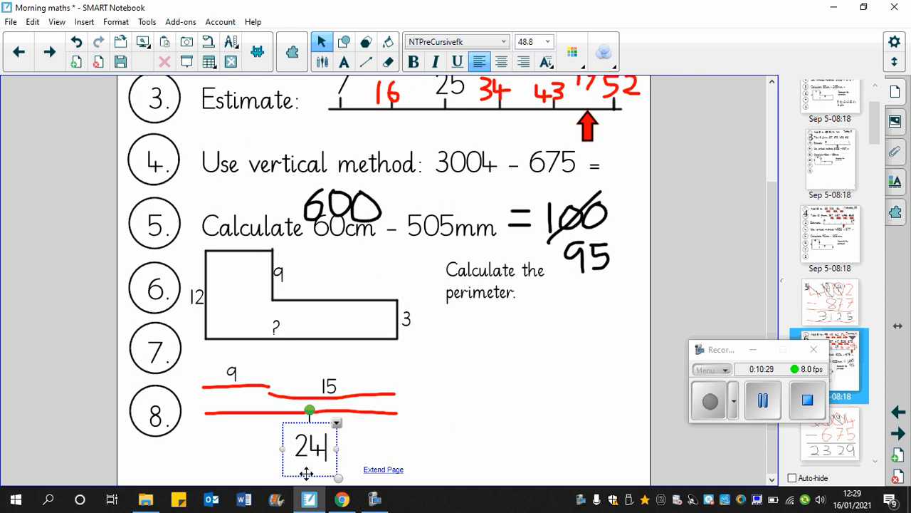
pyautogui.moveTo(308, 444); pyautogui.dragTo(287, 325)
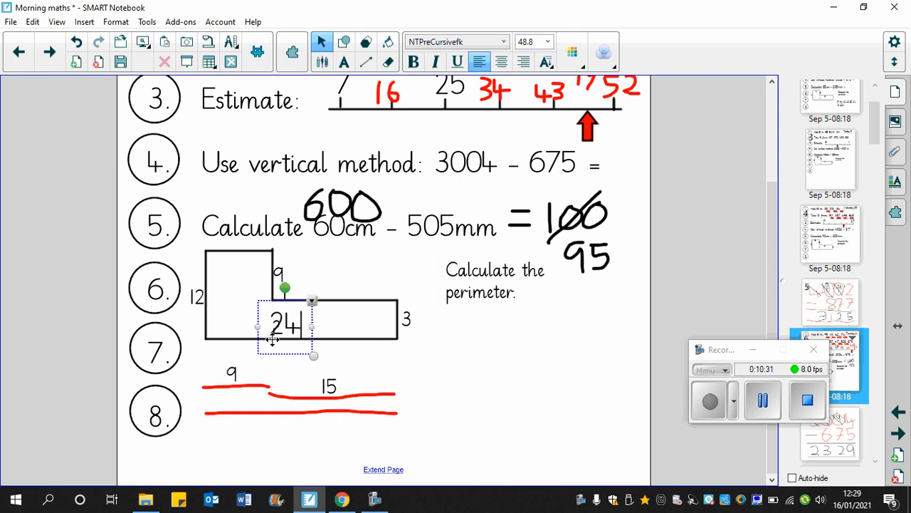
pyautogui.click(347, 365)
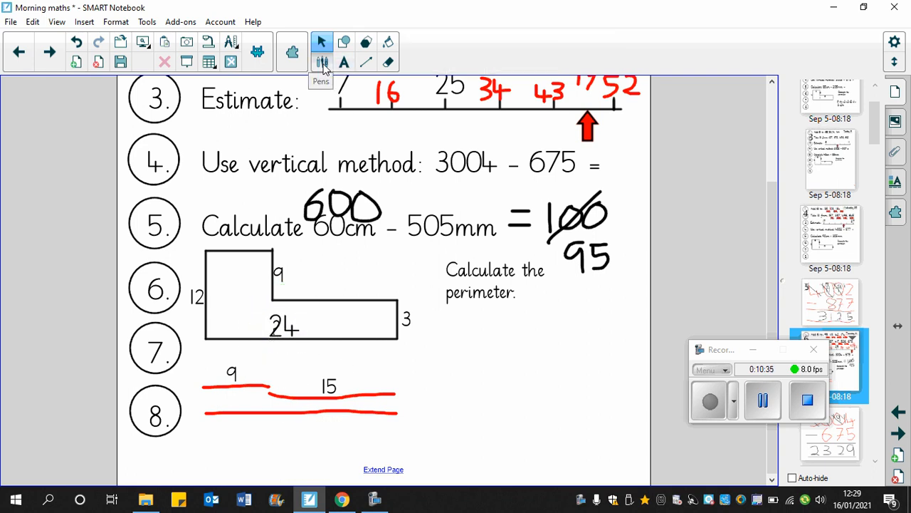
pyautogui.click(321, 63)
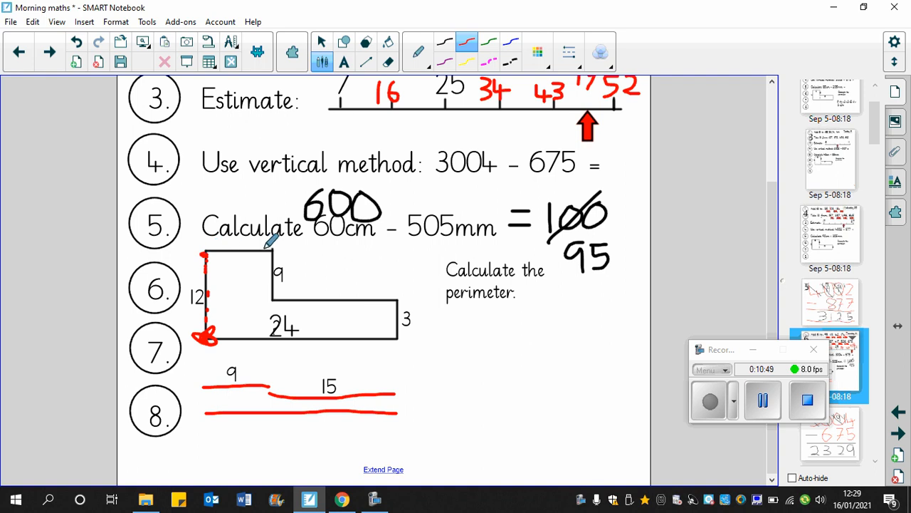
pyautogui.moveTo(215, 245)
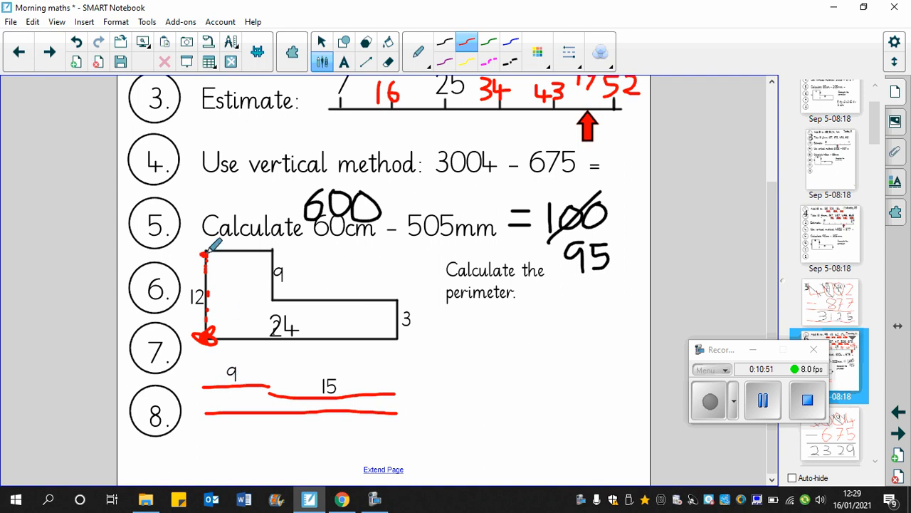
# Trace the L-shape's outline in red pen and handwrite 72 beside the perimeter question
pyautogui.moveTo(207, 250); pyautogui.dragTo(278, 250)
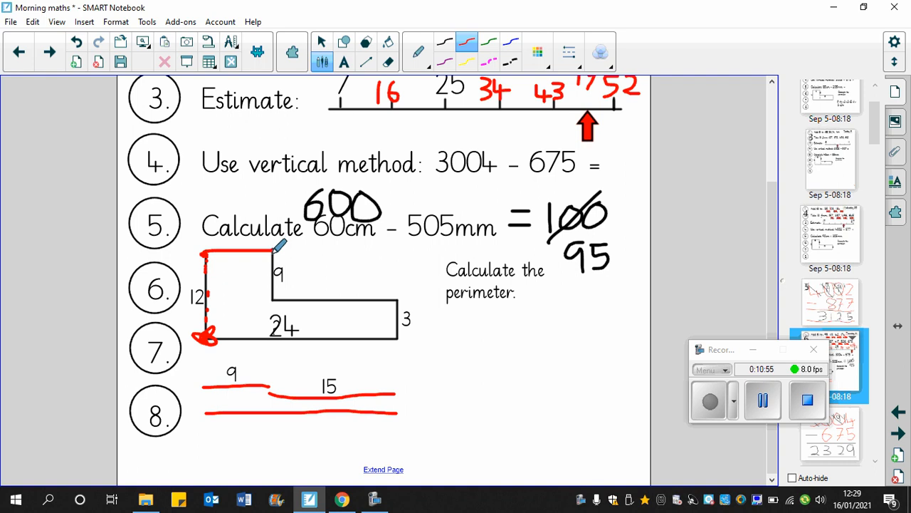
pyautogui.moveTo(277, 245); pyautogui.dragTo(276, 295)
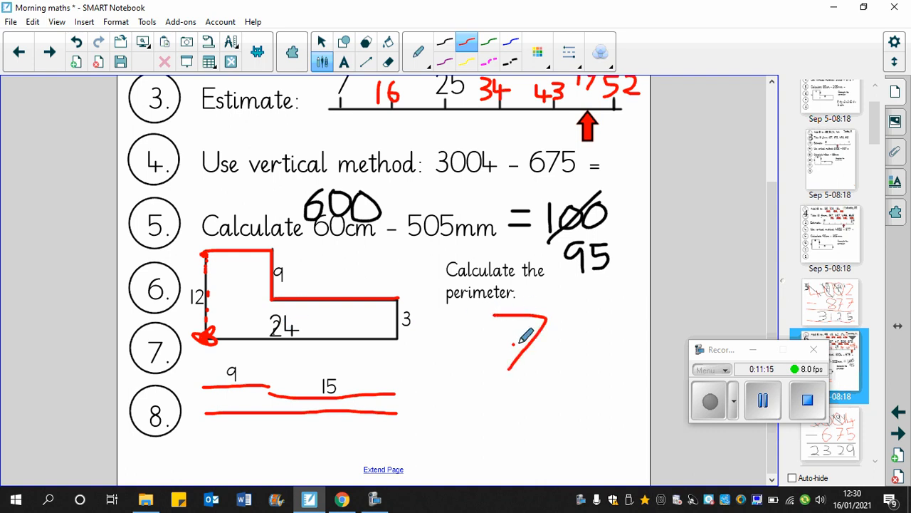
pyautogui.moveTo(513, 346); pyautogui.dragTo(598, 363)
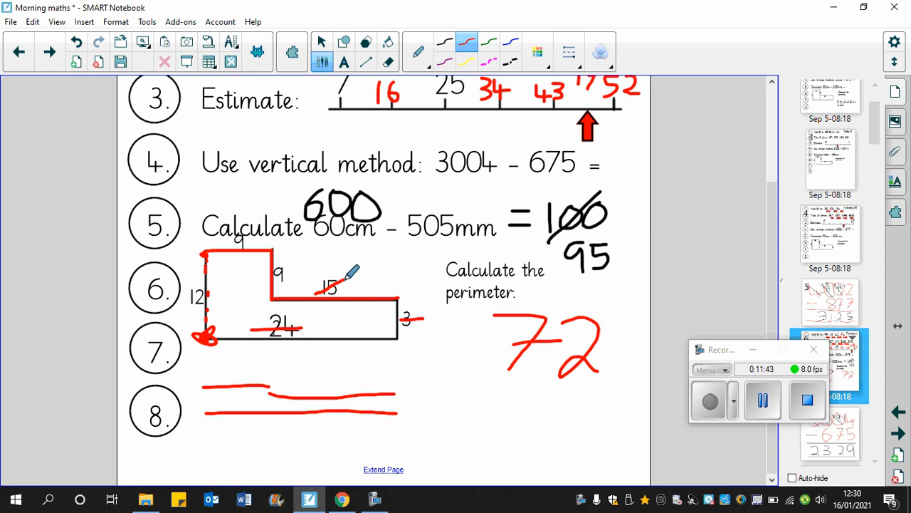
pyautogui.moveTo(288, 269)
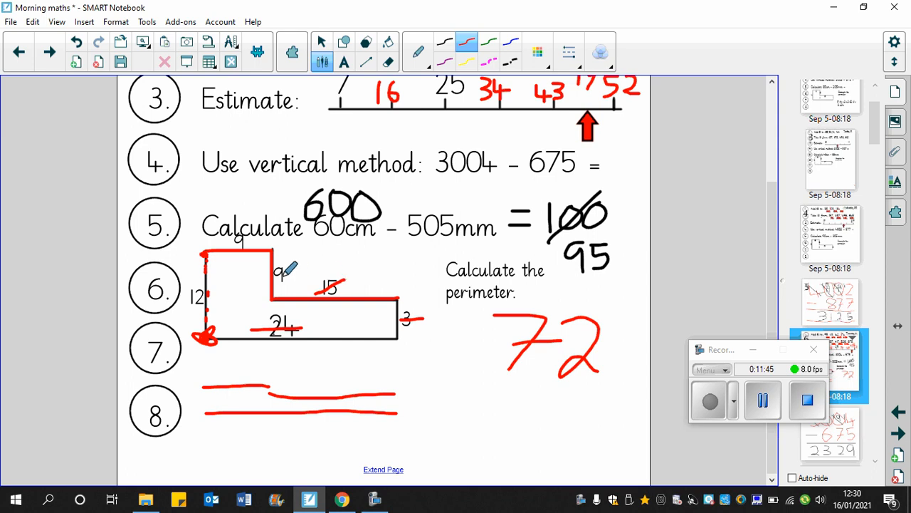